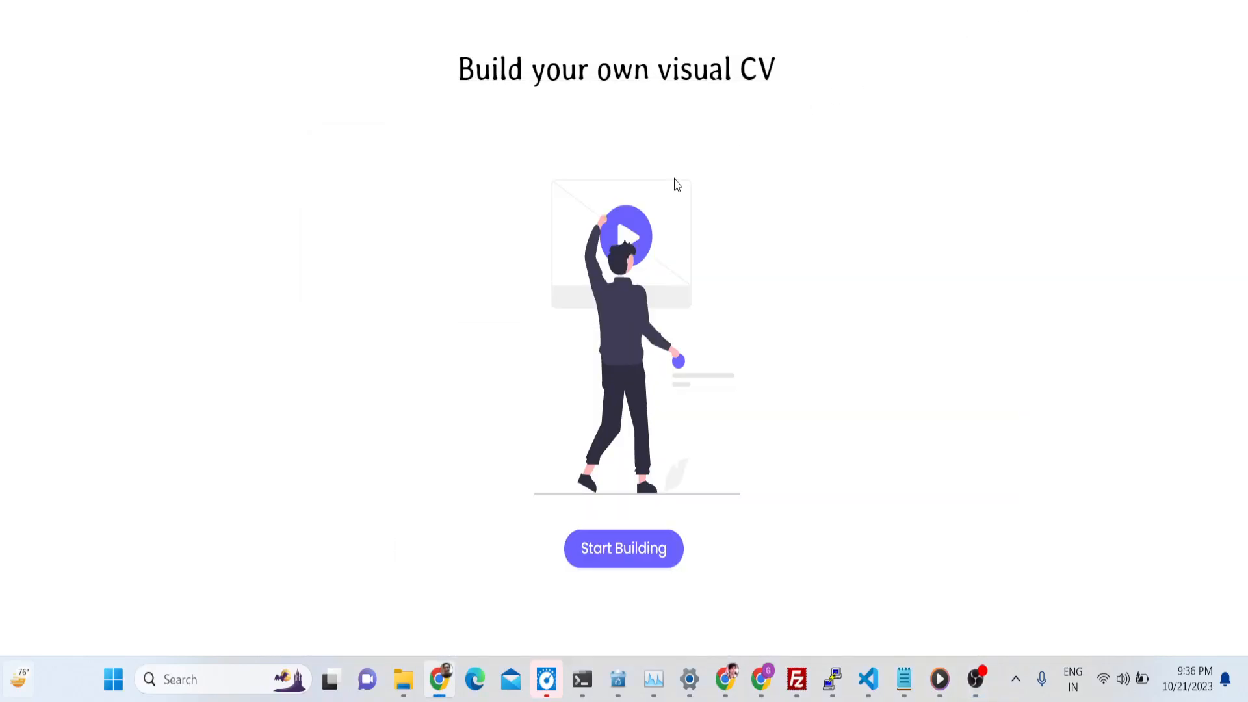
{"action": "mouse_move", "coordinate": [669, 191]}
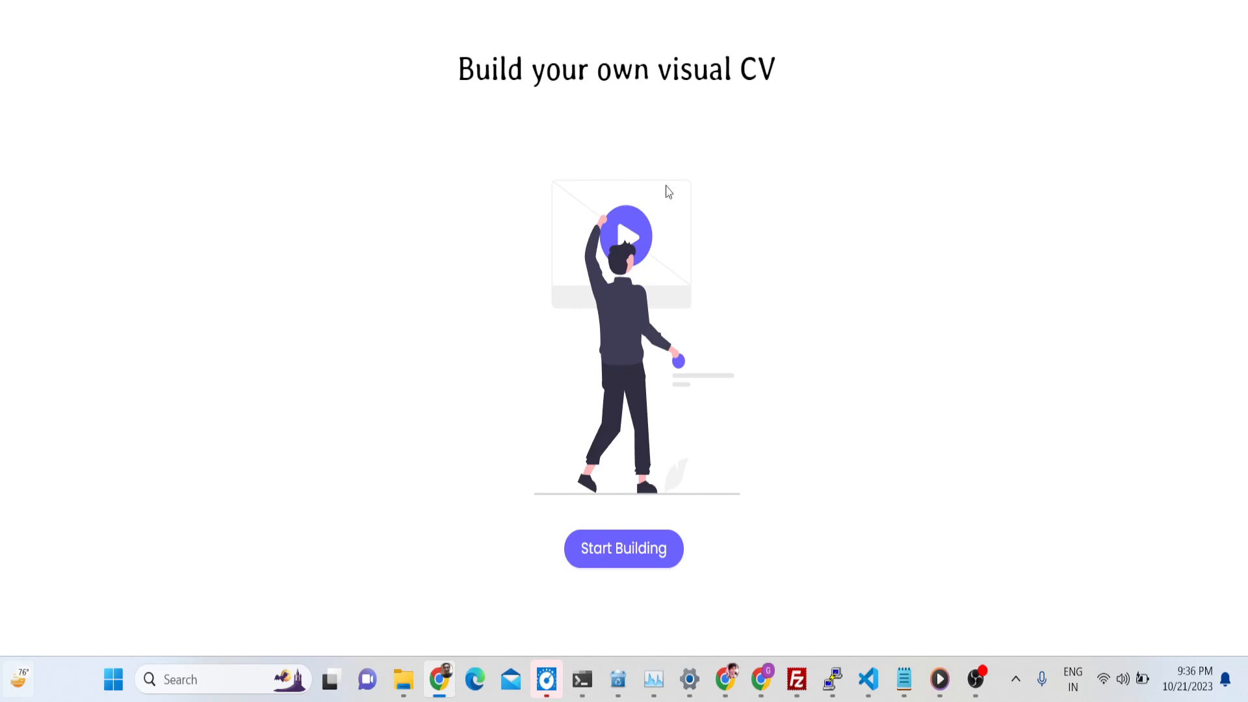
{"action": "mouse_move", "coordinate": [514, 286]}
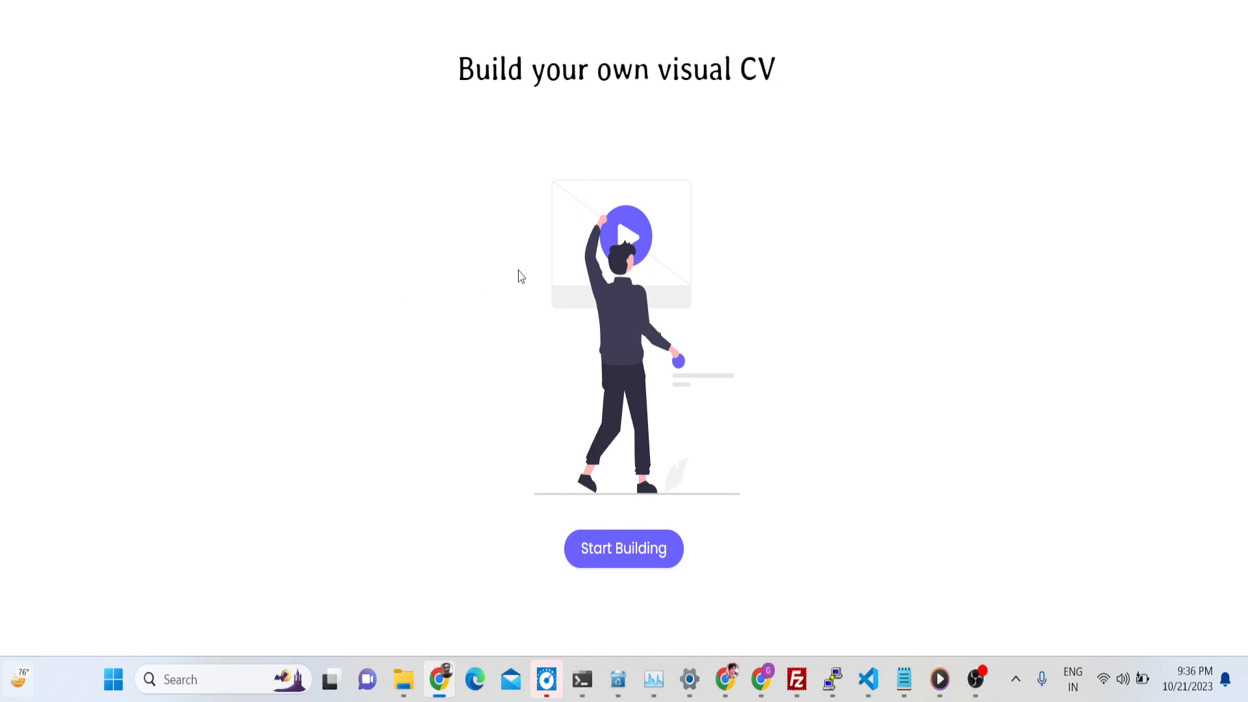
{"action": "mouse_move", "coordinate": [616, 104]}
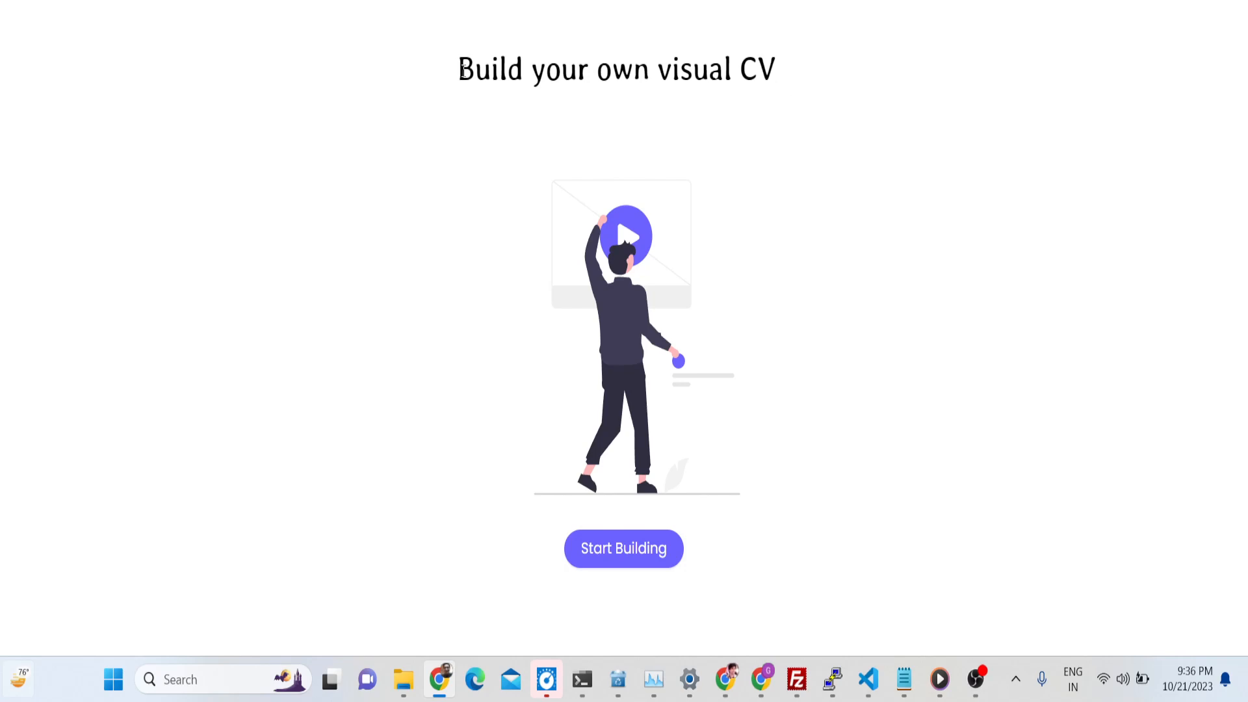
{"action": "mouse_move", "coordinate": [312, 110]}
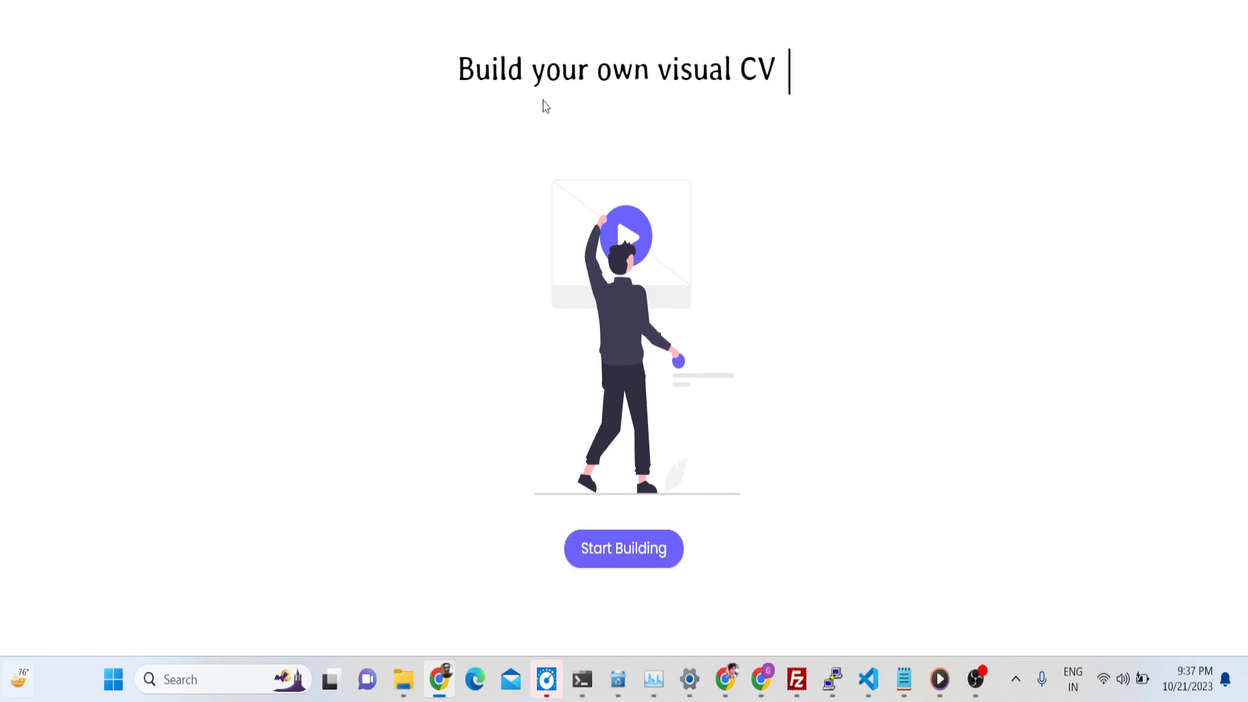
{"action": "mouse_move", "coordinate": [595, 558]}
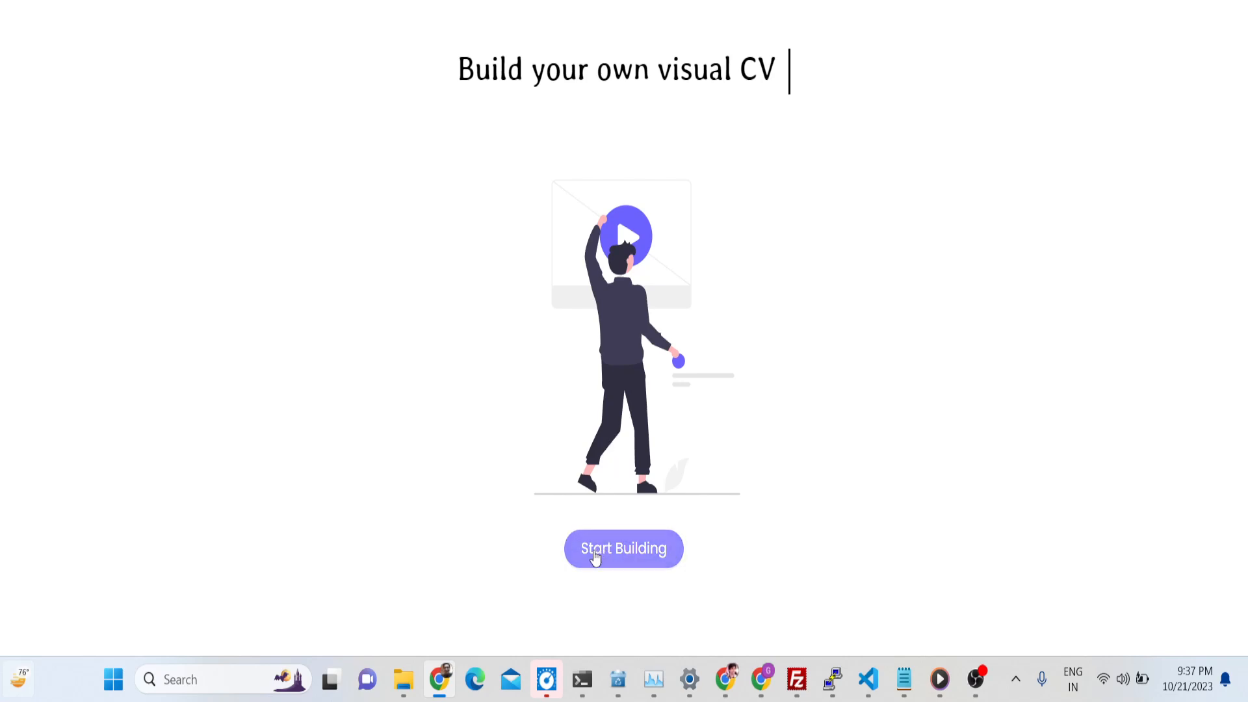
Step: Start a resume, add a profile photo, and complete the name from the 'GAU' suggestion
{"action": "left_click", "coordinate": [623, 549]}
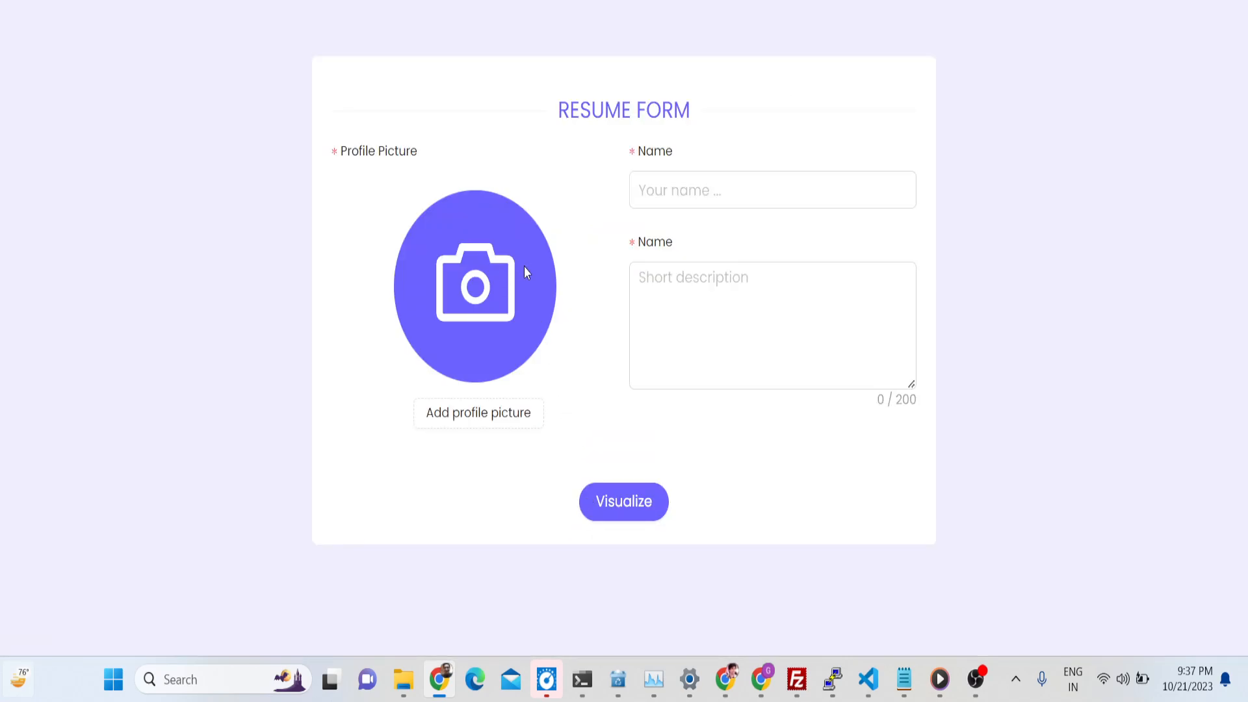
{"action": "mouse_move", "coordinate": [492, 279]}
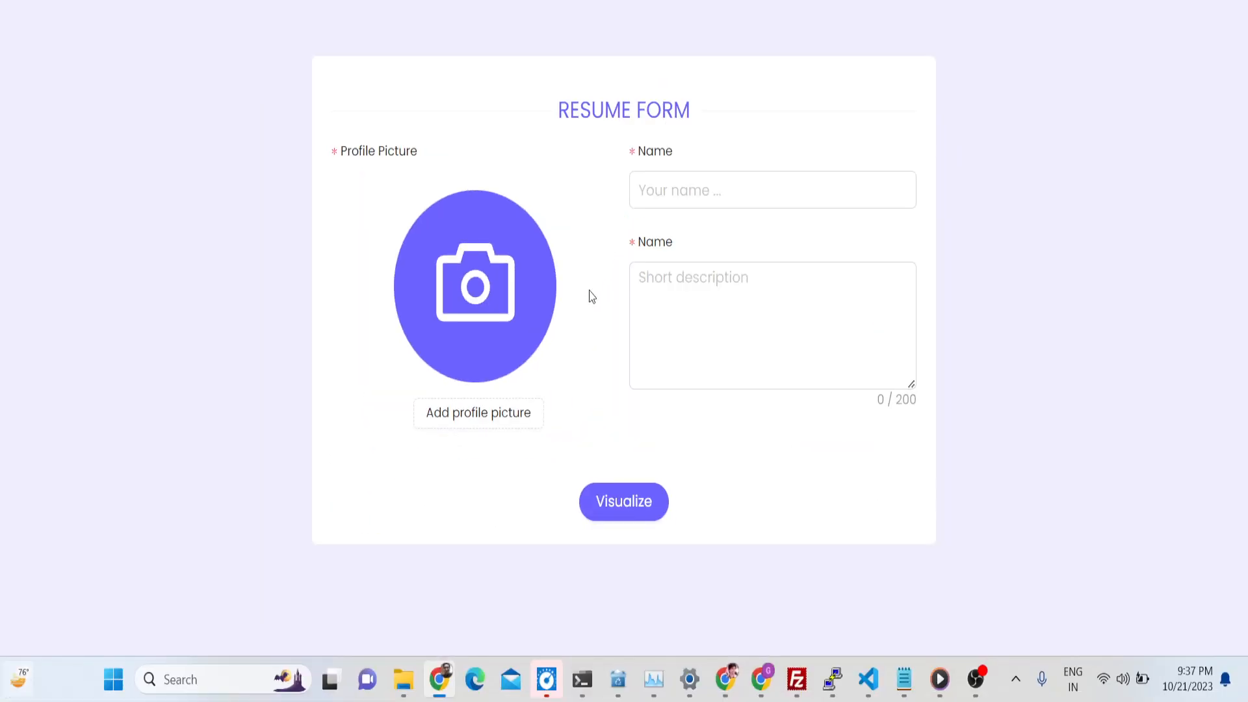
{"action": "left_click", "coordinate": [479, 412]}
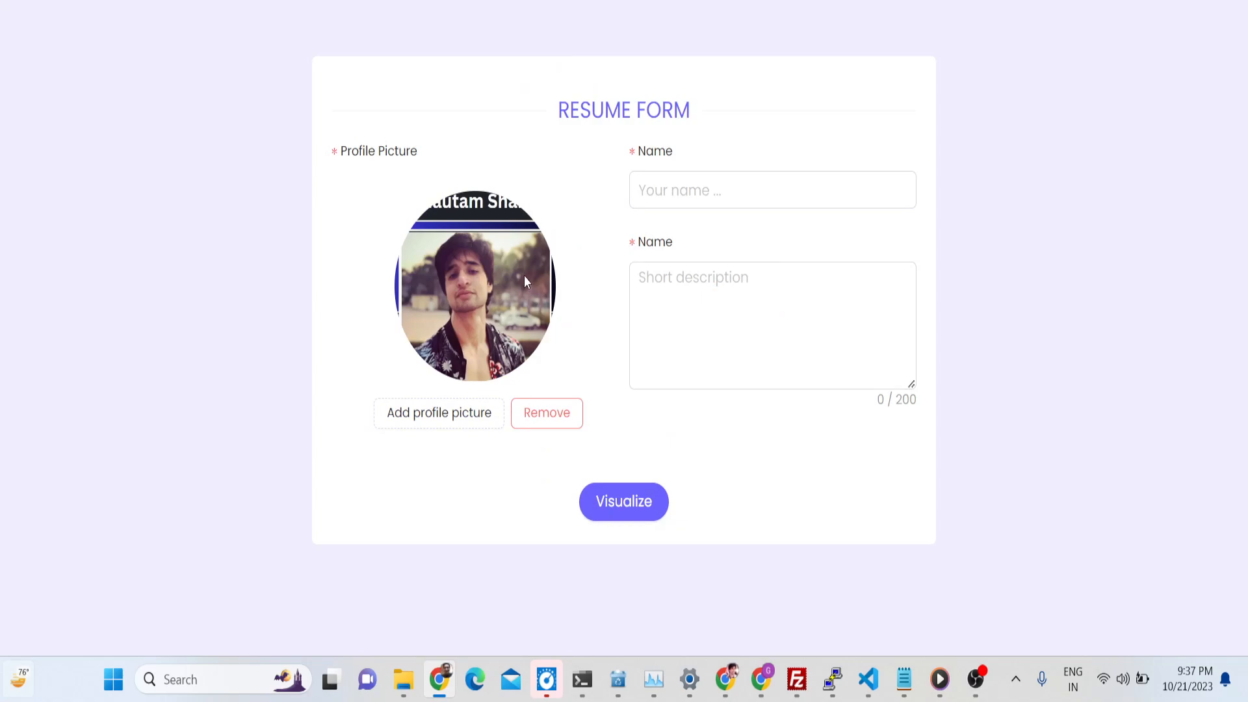
{"action": "left_click", "coordinate": [771, 189]}
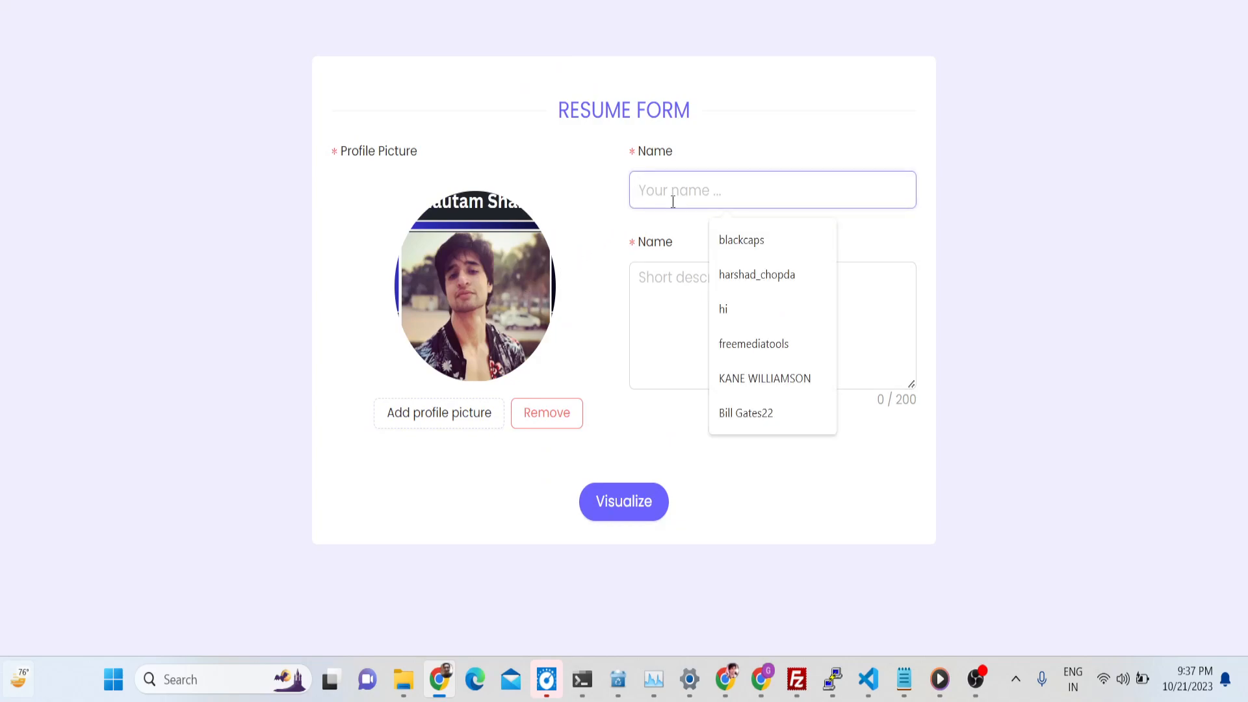
{"action": "type", "text": "GAU"}
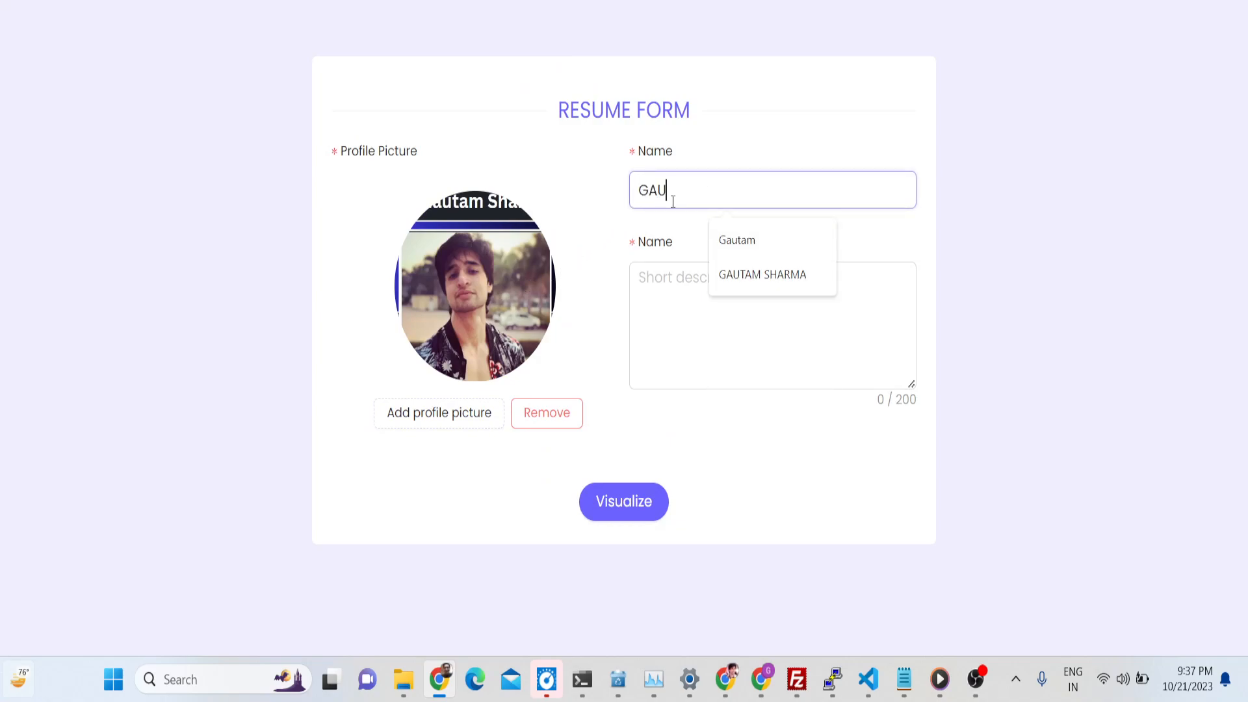
{"action": "left_click", "coordinate": [762, 273]}
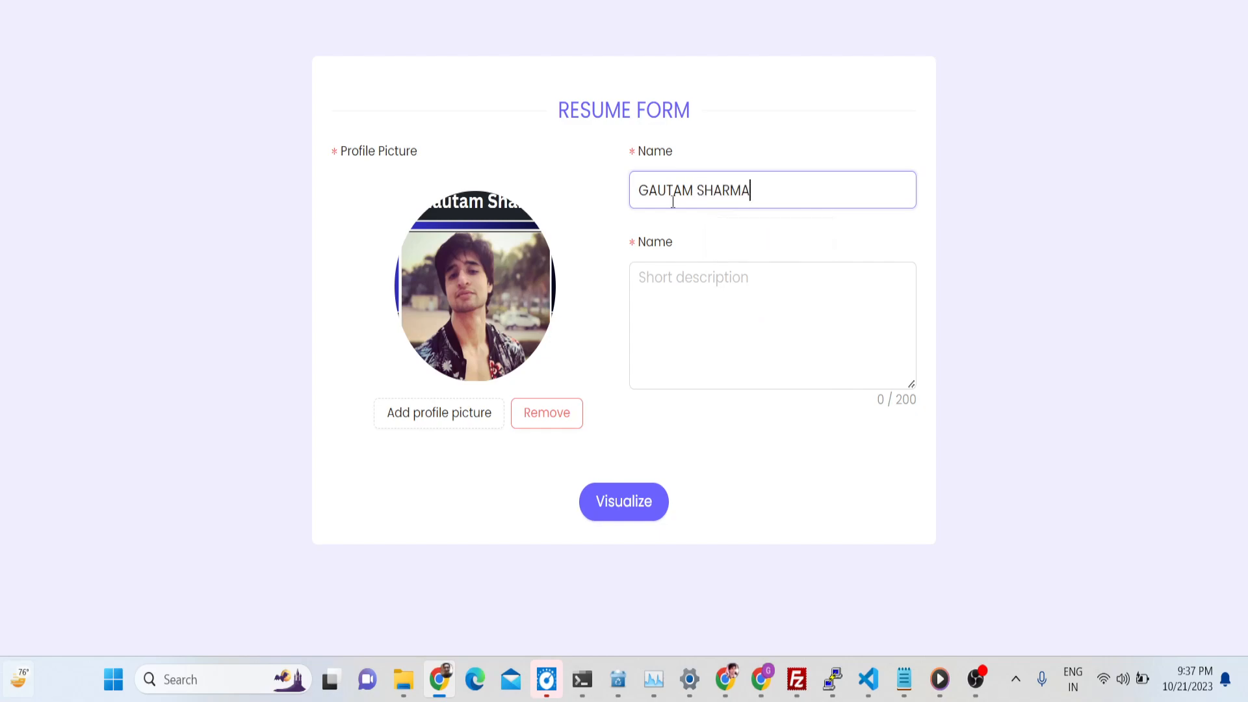
Step: Describe being a web developer and programmer from India who loves reading and programming
{"action": "left_click", "coordinate": [772, 325]}
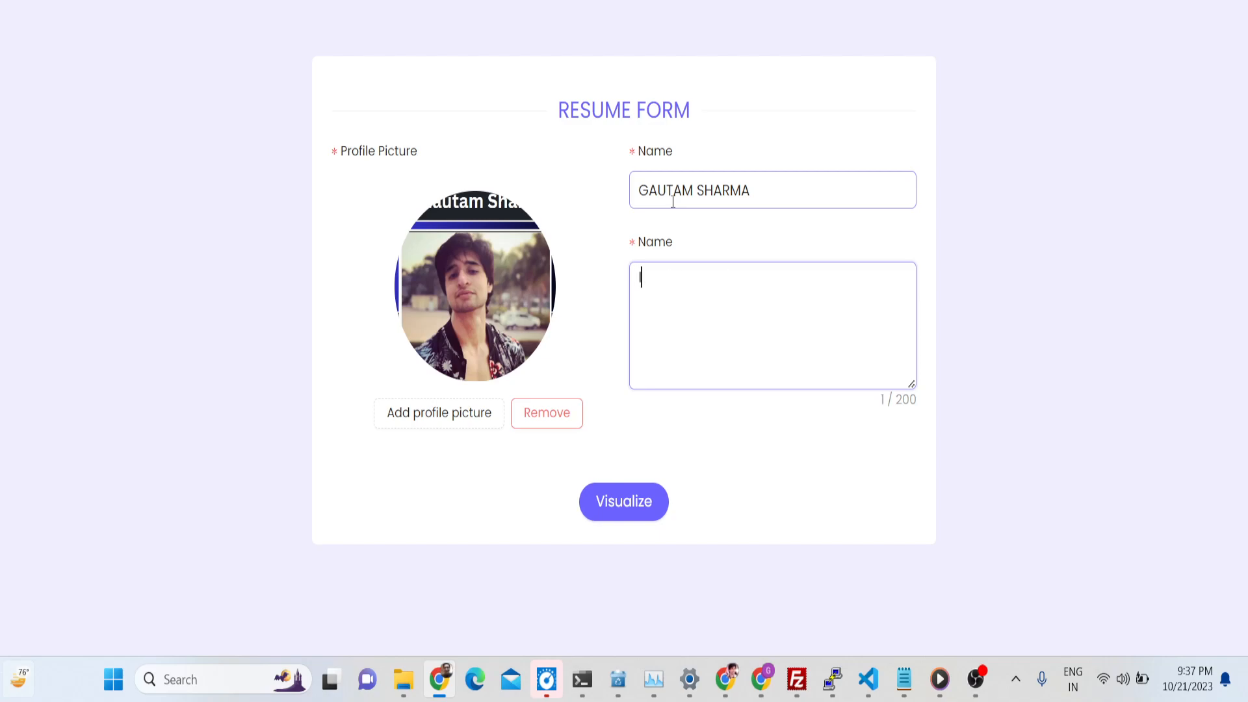
{"action": "type", "text": "I am web developer and progr"}
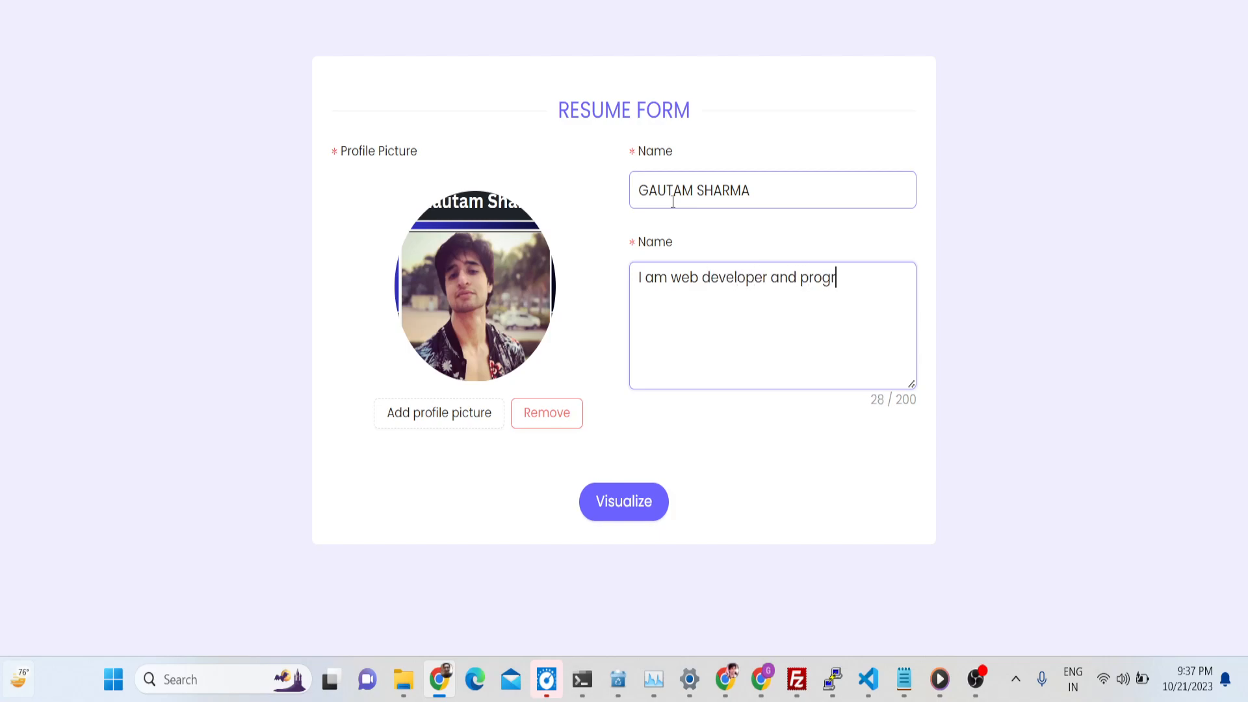
{"action": "type", "text": "ammer from india and"}
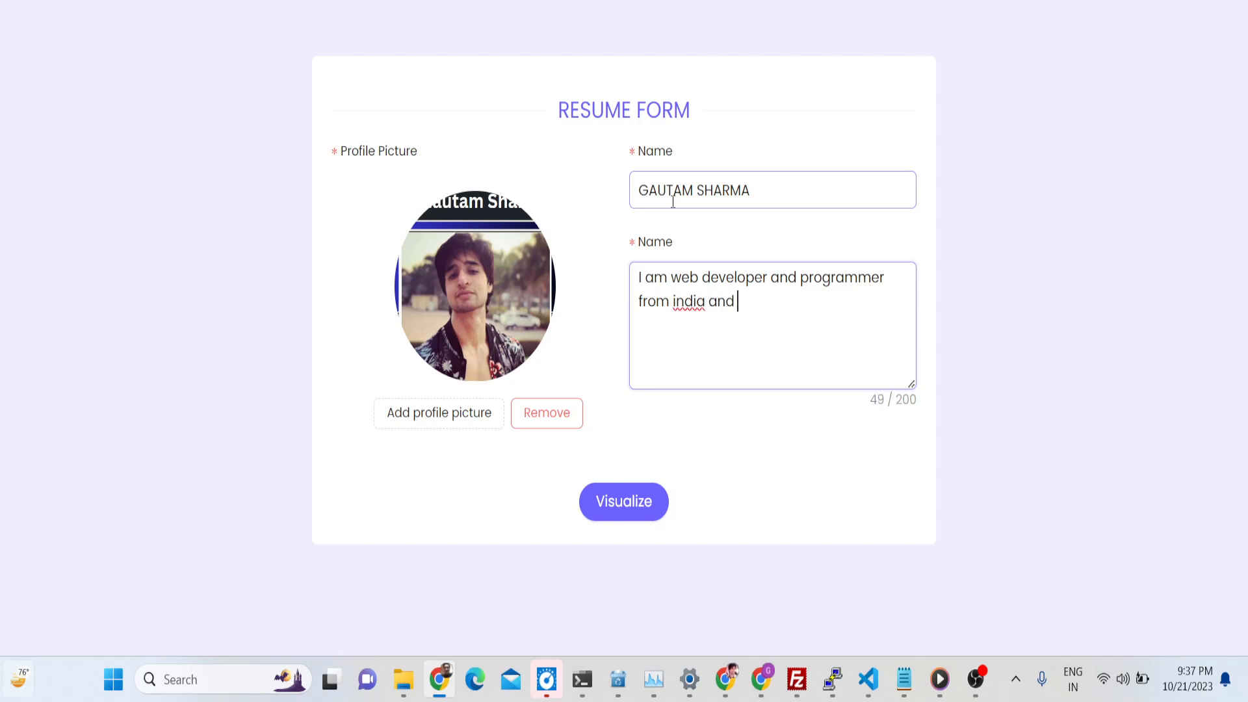
{"action": "type", "text": "I"}
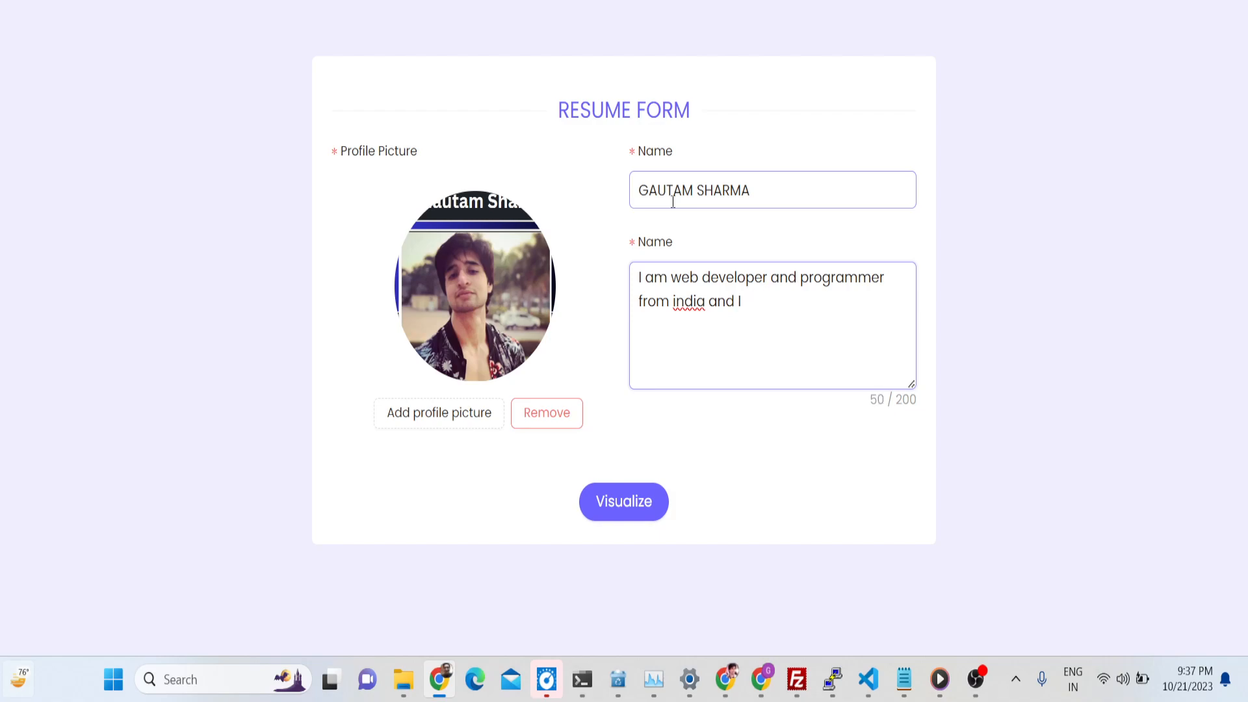
{"action": "type", "text": "love to read books and do programmi"}
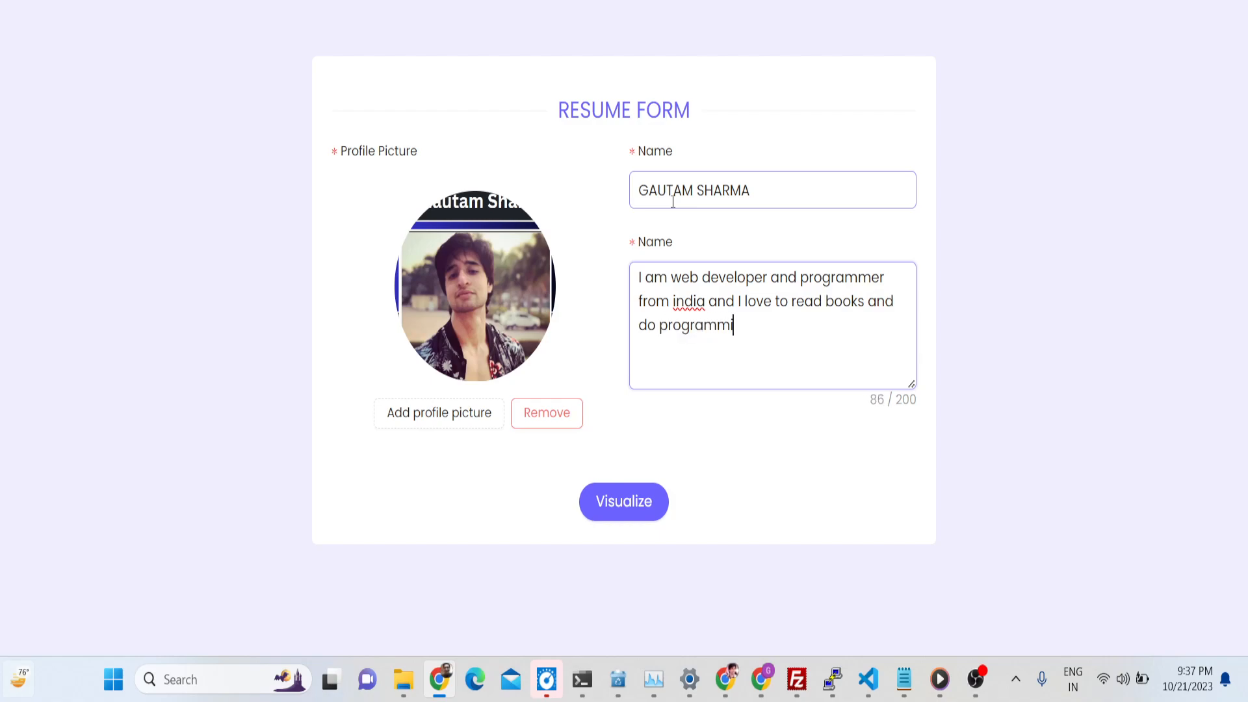
{"action": "type", "text": "ng"}
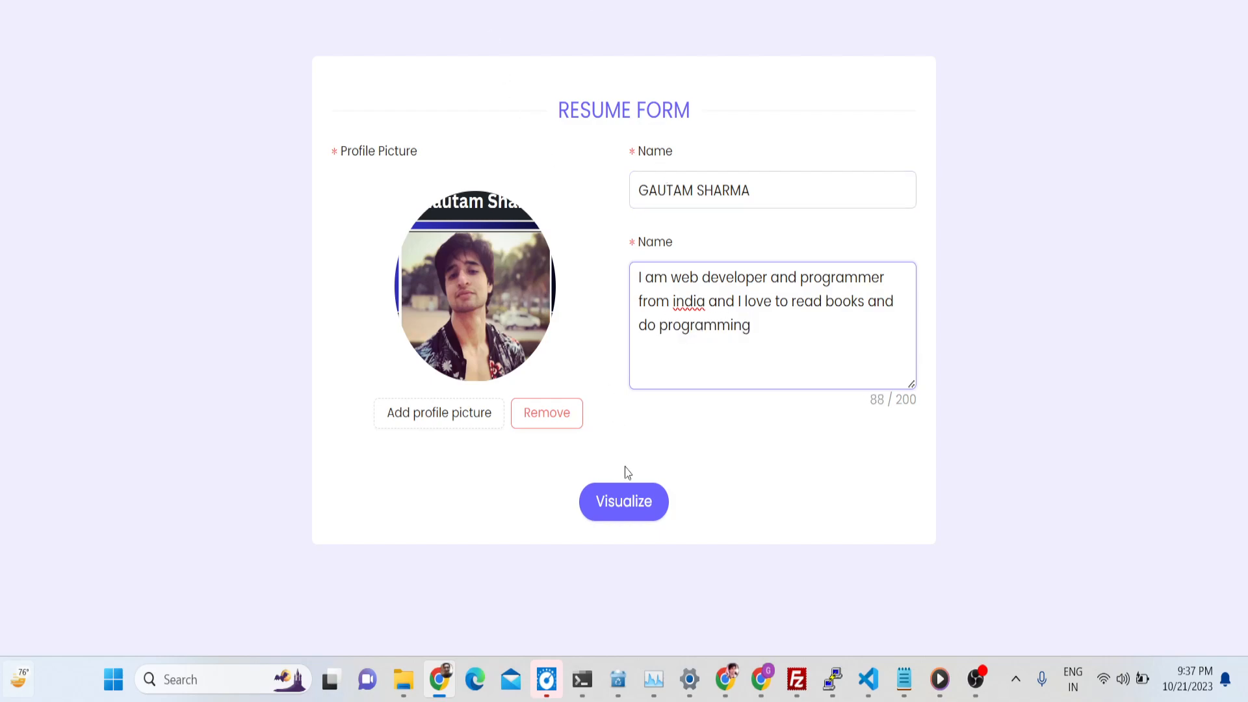
Step: Render the form into a 10-second video resume with Visualize
{"action": "left_click", "coordinate": [623, 502]}
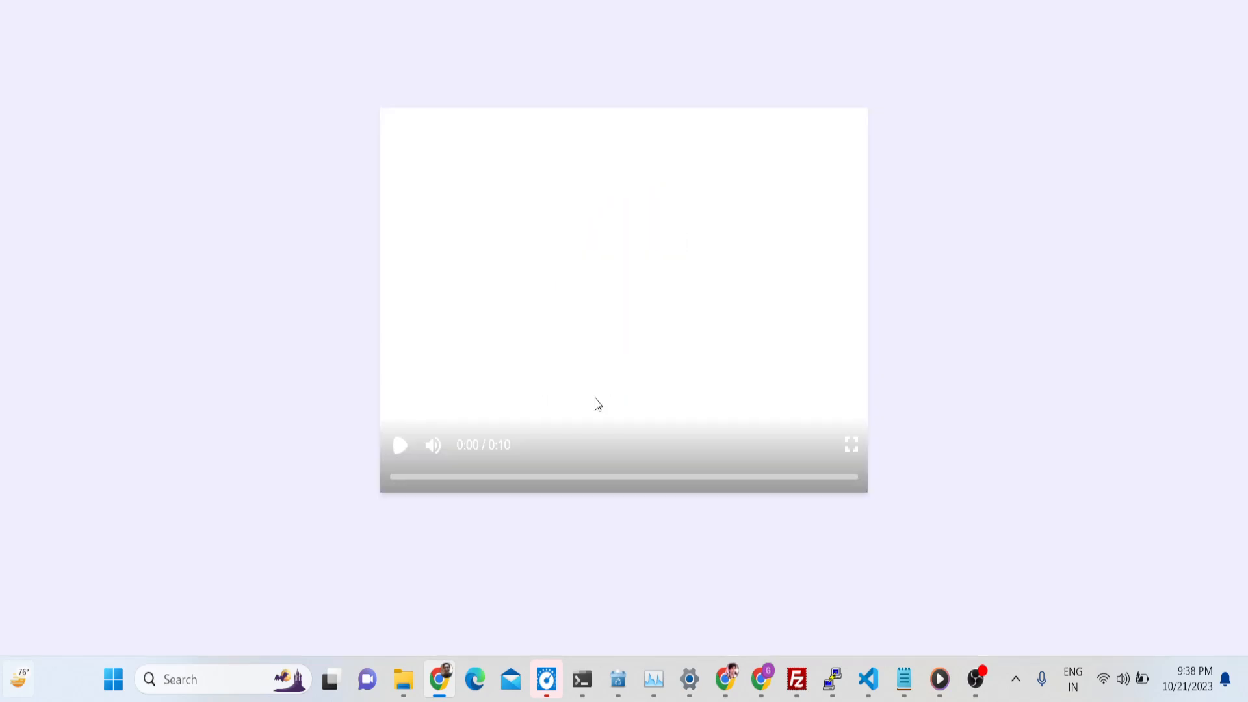
Step: Play the generated video resume in the player
{"action": "left_click", "coordinate": [400, 444]}
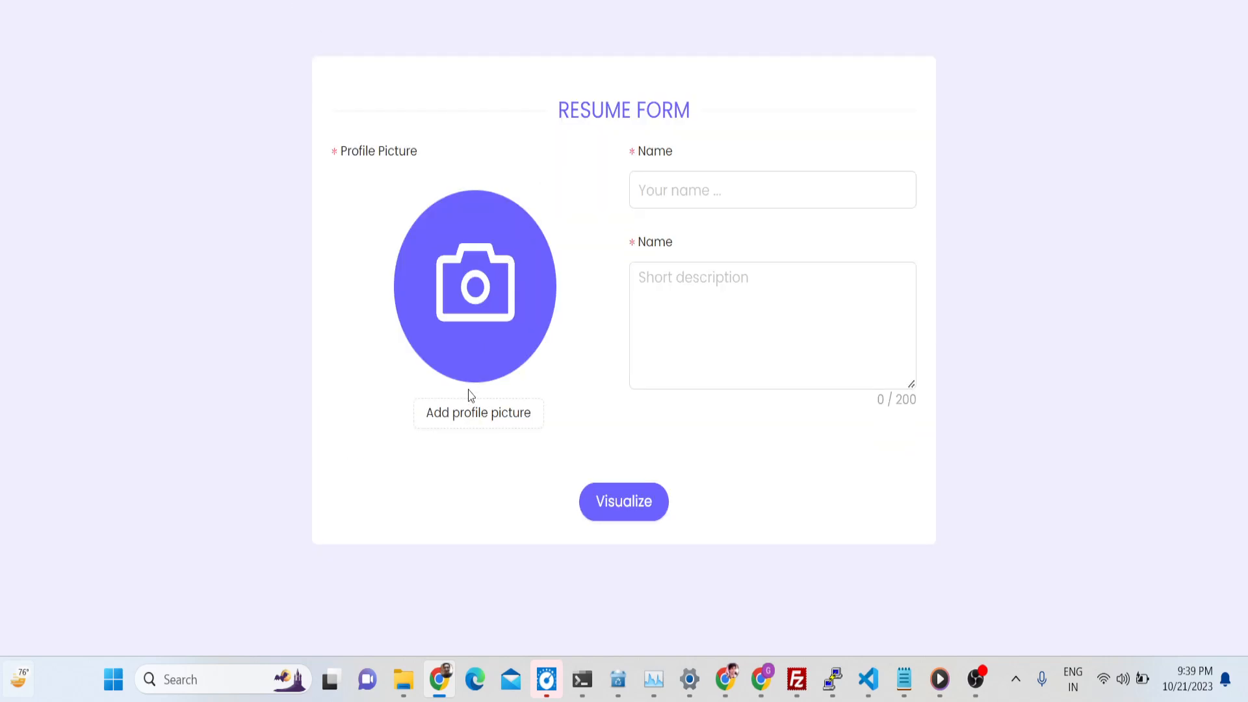
{"action": "left_click", "coordinate": [479, 412]}
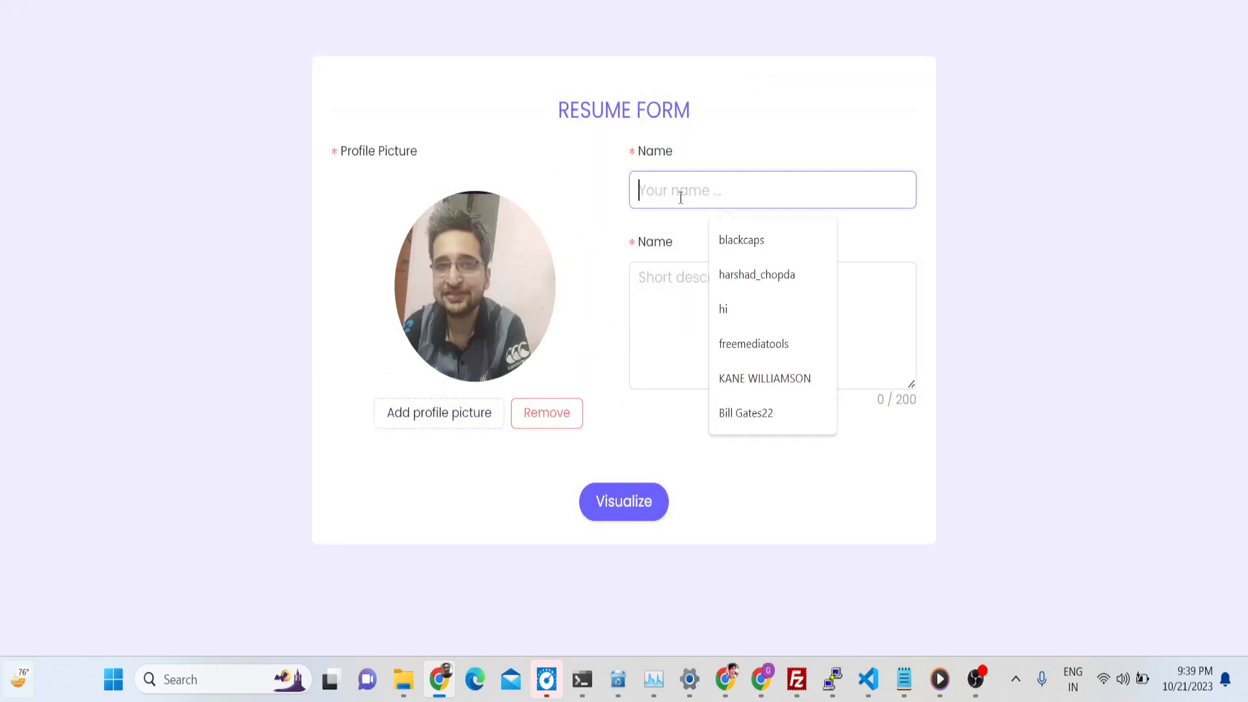
{"action": "type", "text": "JOHN"}
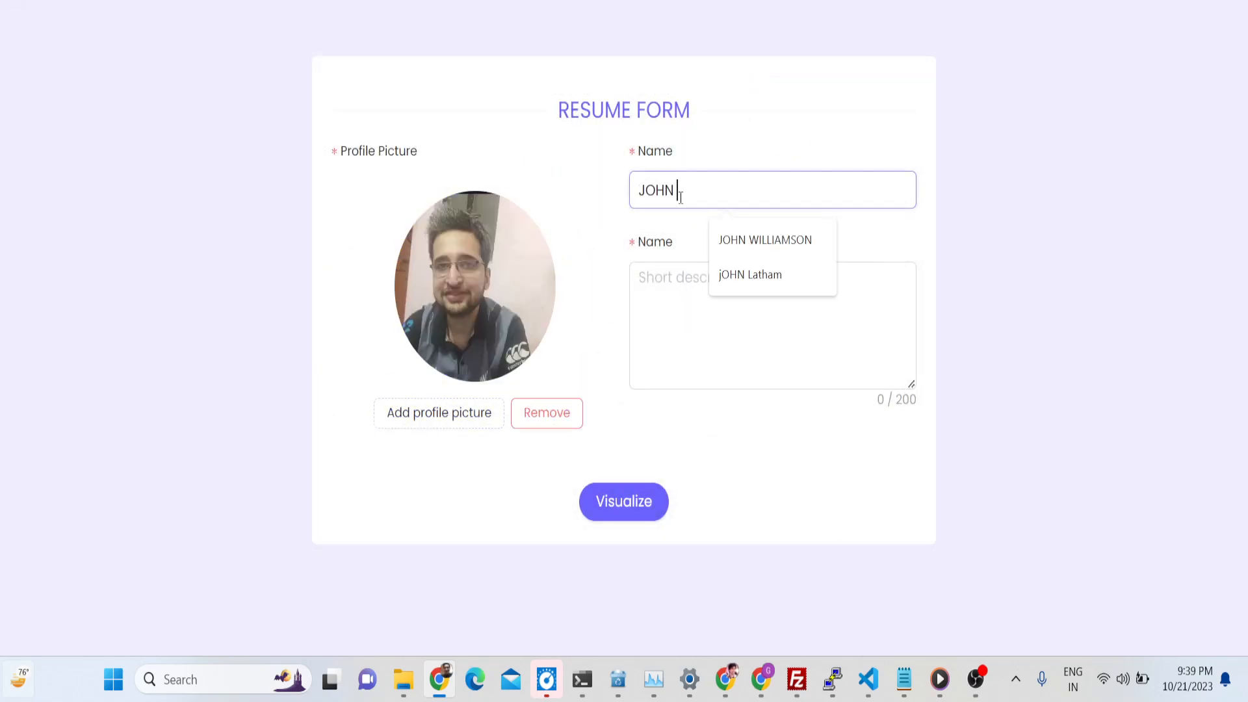
{"action": "left_click", "coordinate": [763, 240]}
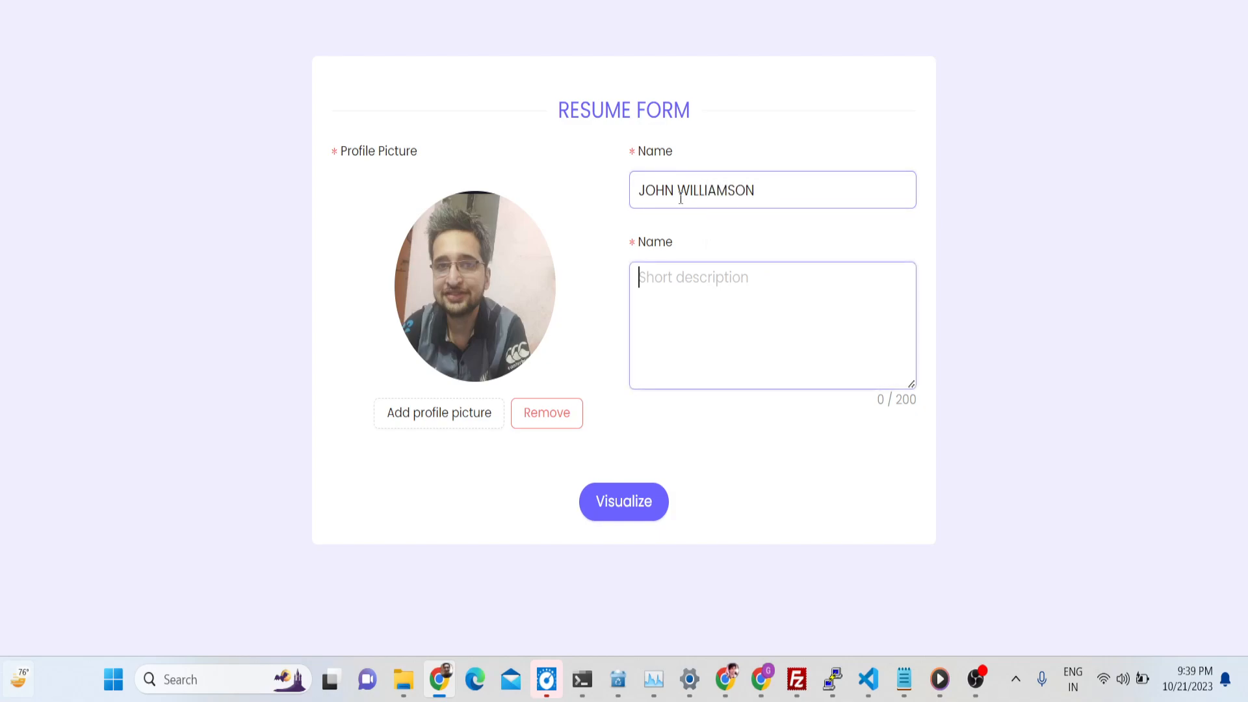
{"action": "type", "text": "MY NAME IS"}
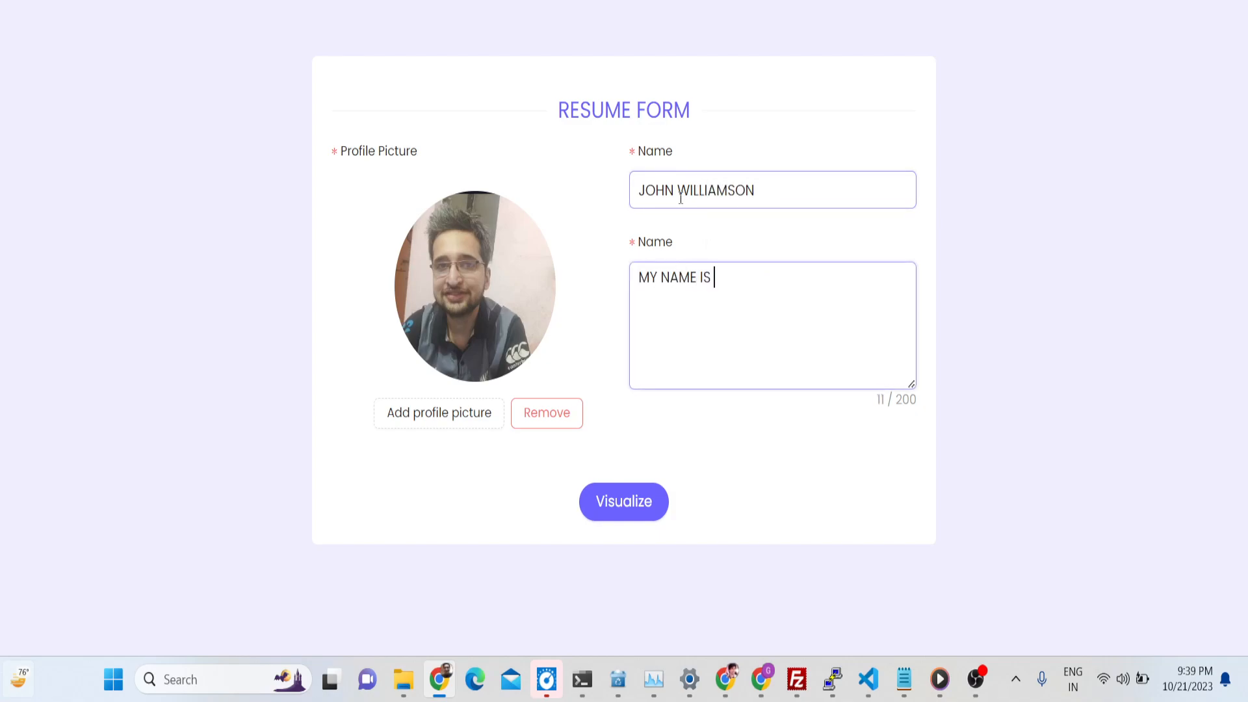
{"action": "type", "text": "JOHN WILLIAMSO"}
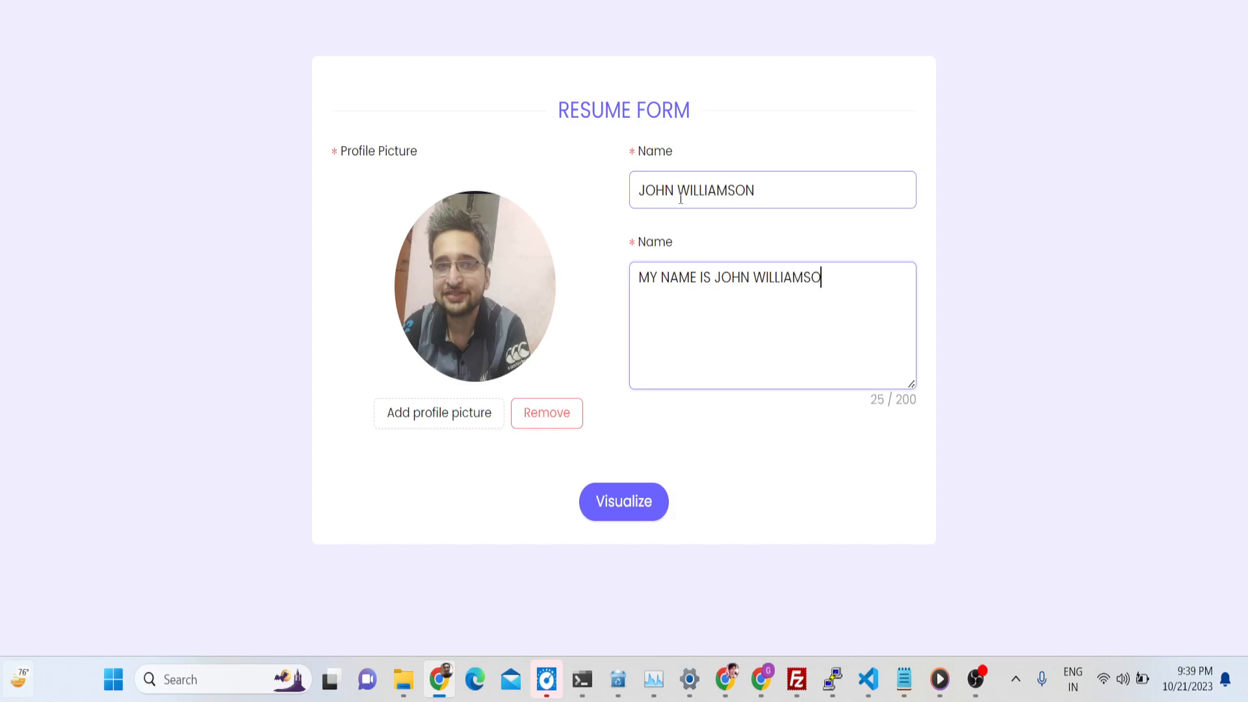
{"action": "type", "text": "N AND i AM FROM"}
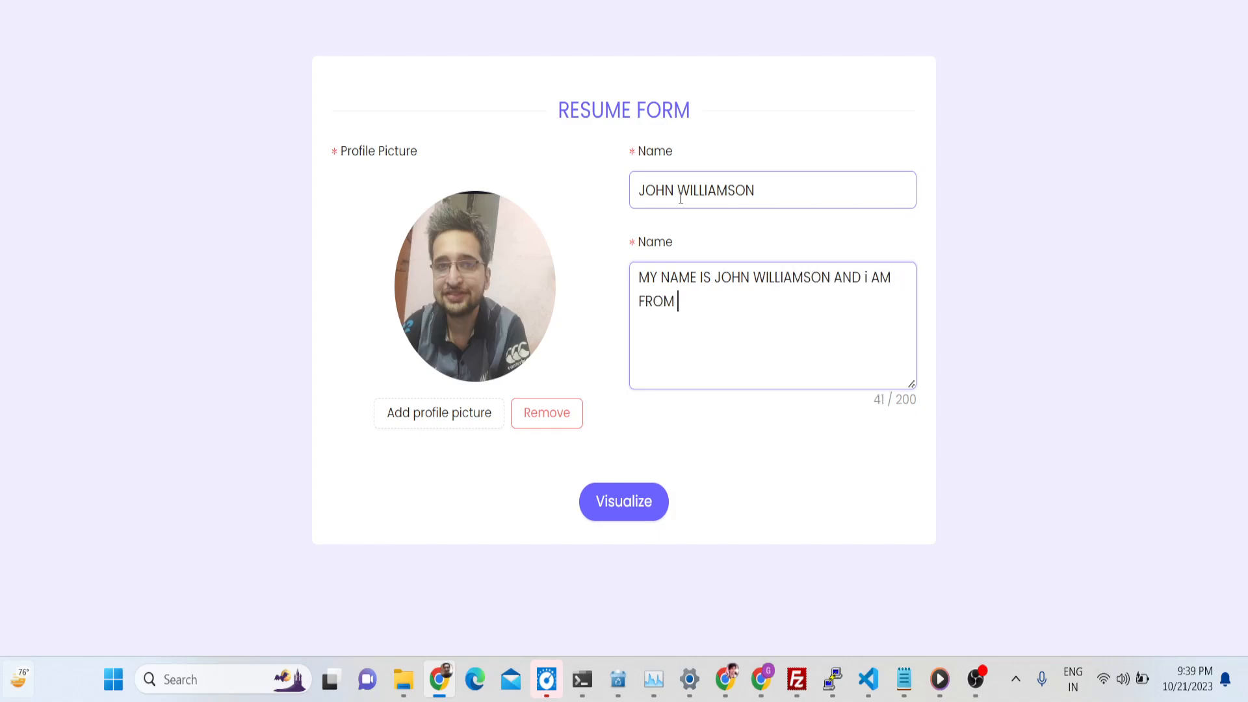
Step: Finish the USA, JavaScript and PHP description, then generate the new video resume
{"action": "type", "text": "usa A"}
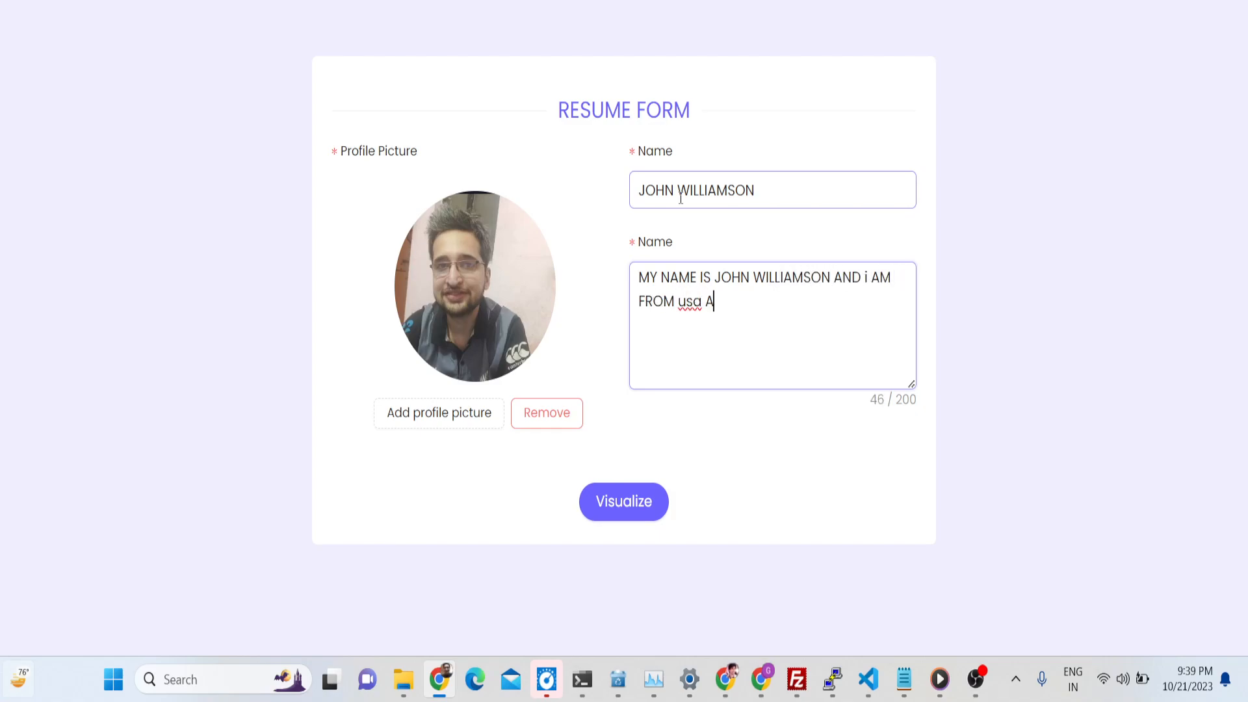
{"action": "type", "text": "I love javascript a"}
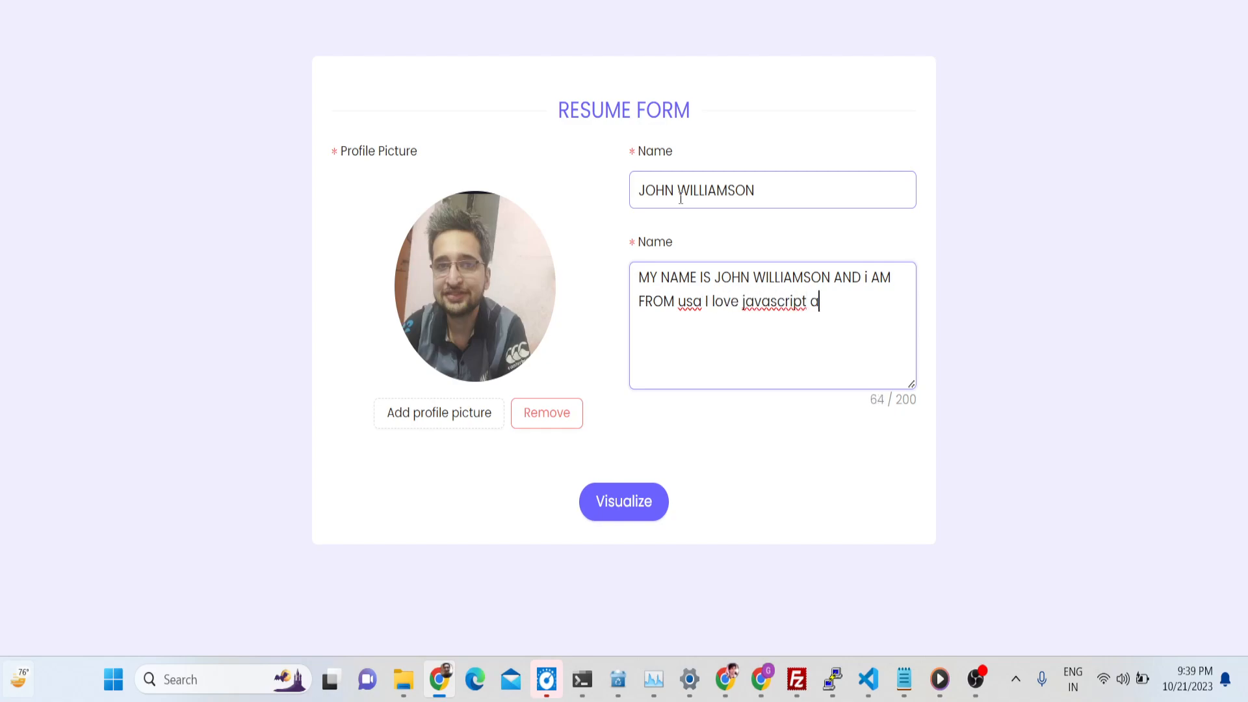
{"action": "type", "text": "nd php to"}
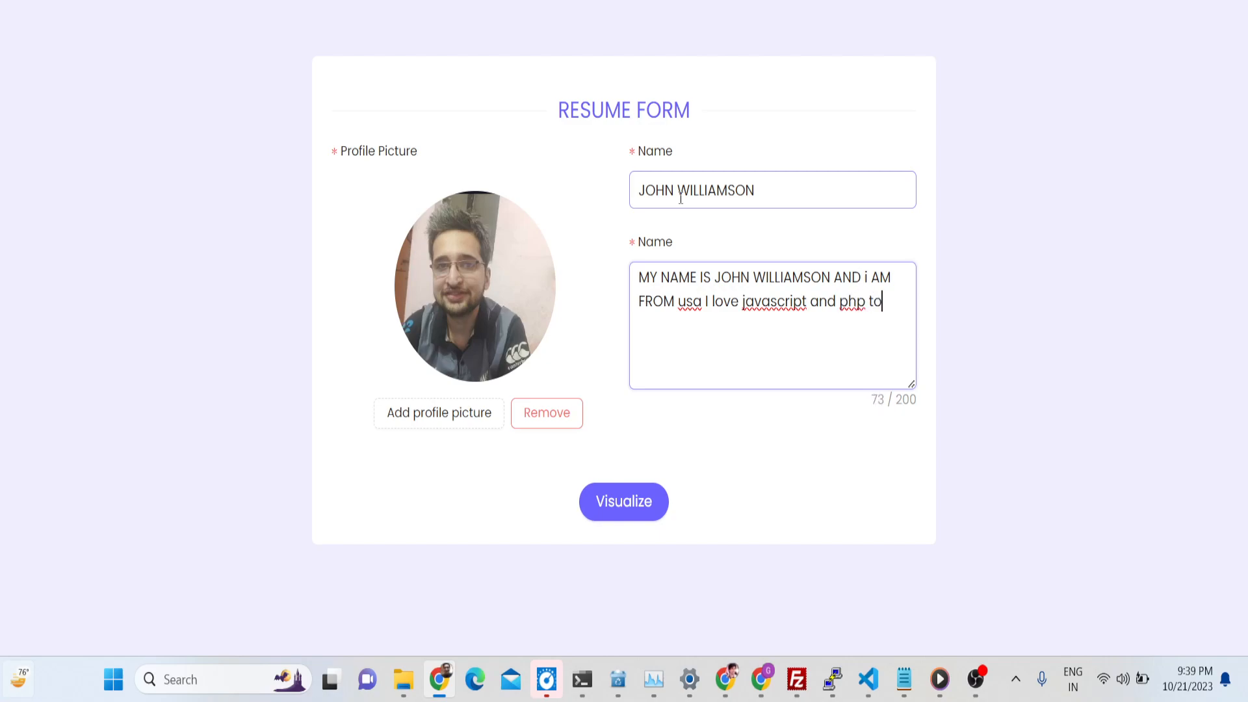
{"action": "type", "text": "build appli"}
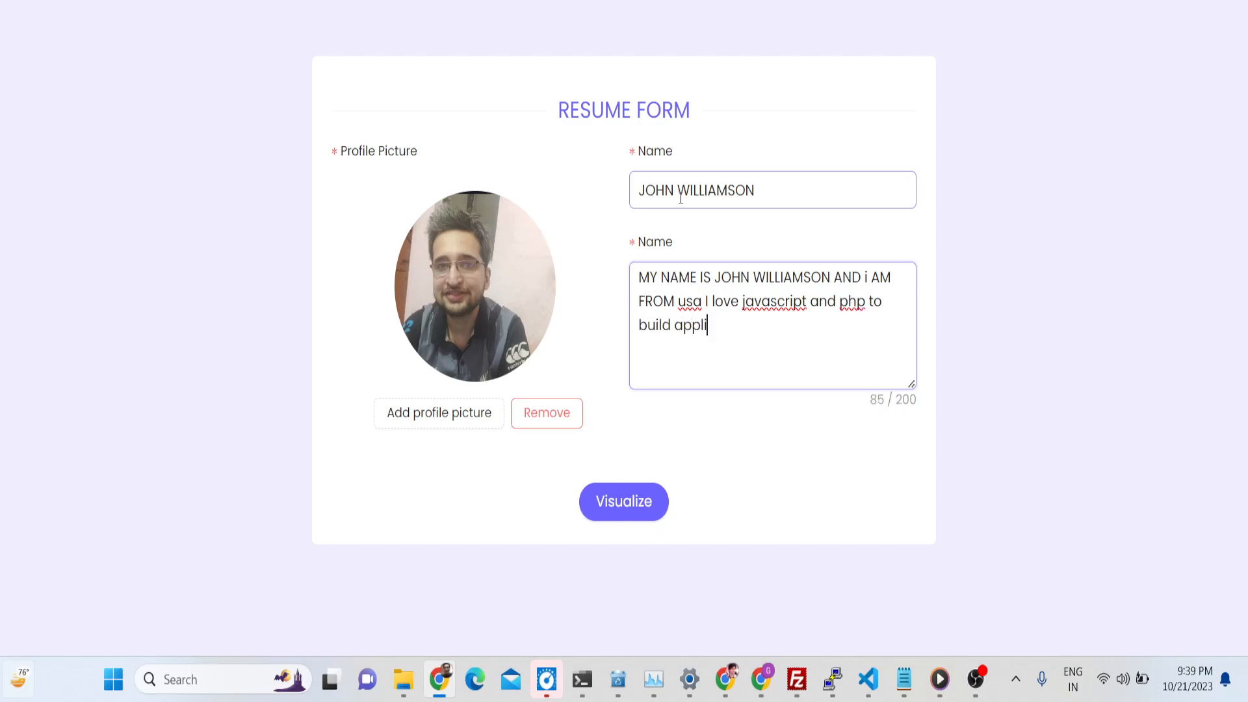
{"action": "type", "text": "cations"}
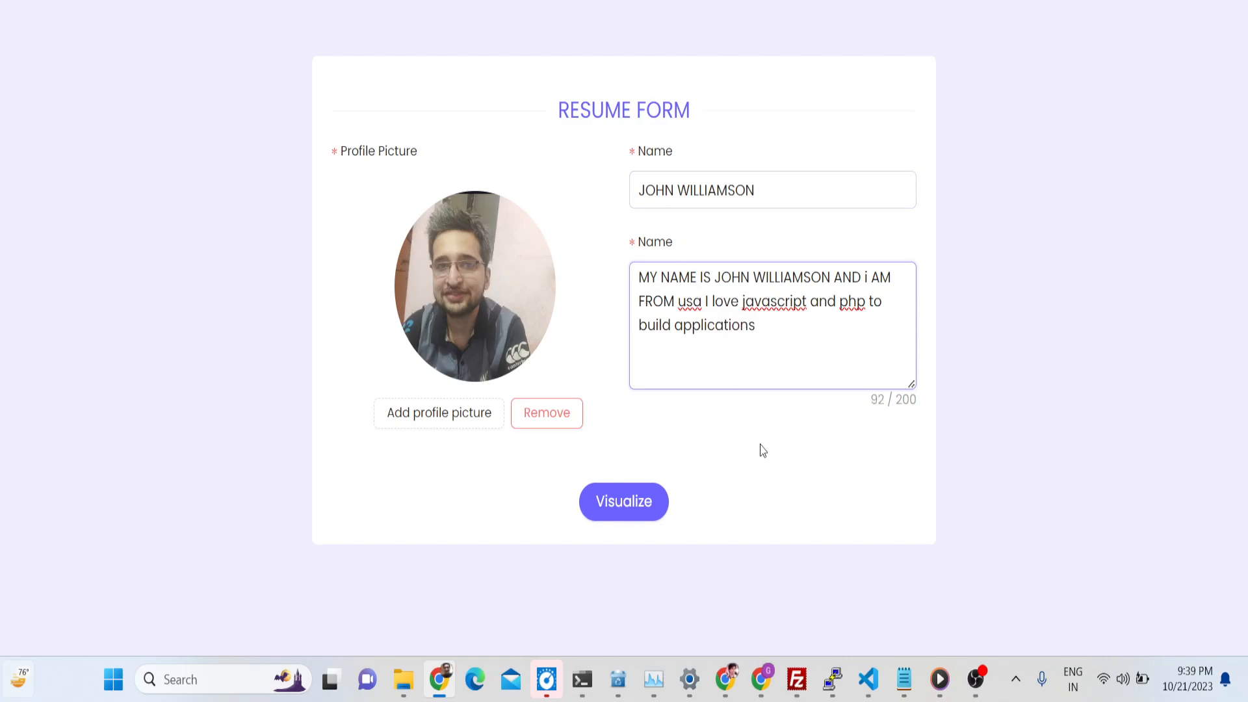
{"action": "left_click", "coordinate": [624, 501]}
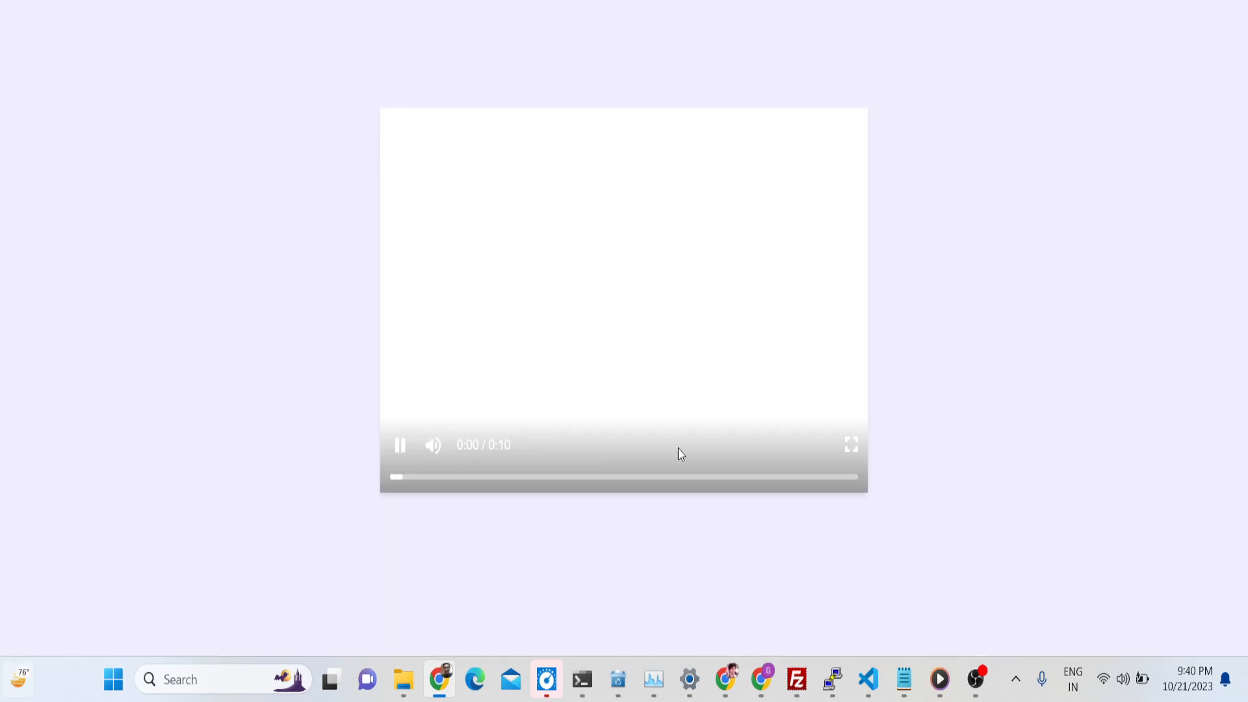
Step: Pause the video and switch to the project's package.json in the code editor
{"action": "left_click", "coordinate": [851, 445]}
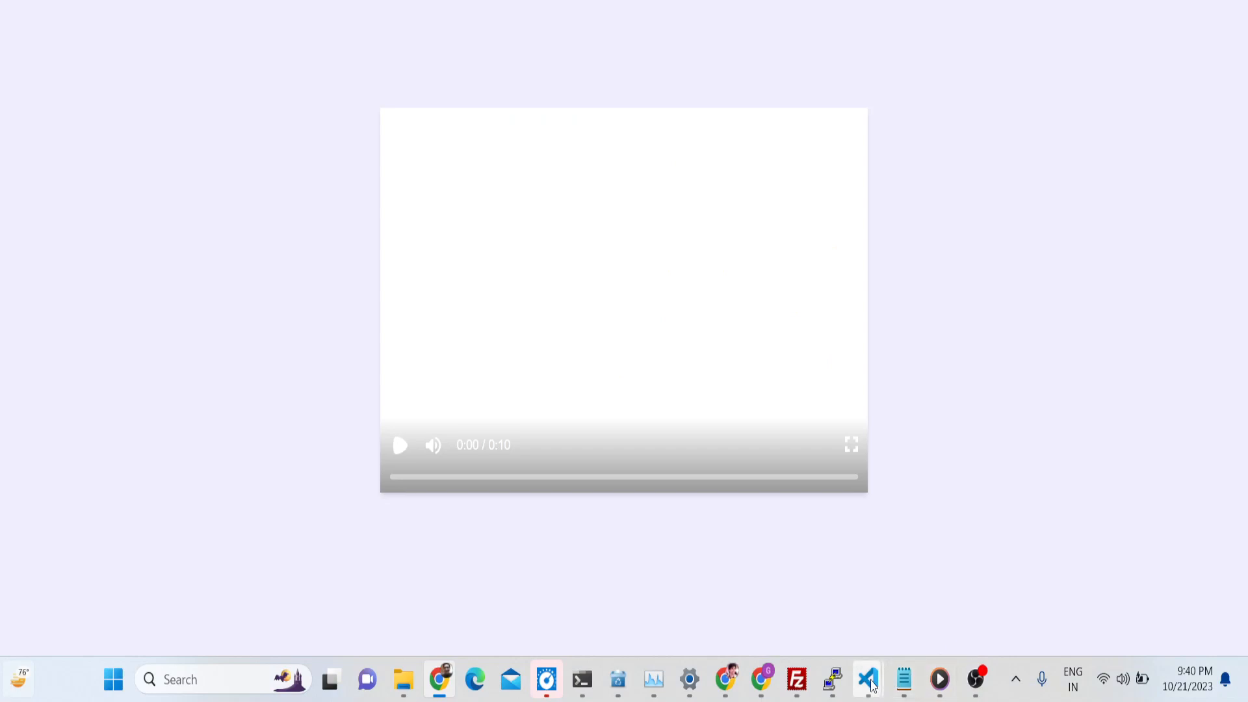
{"action": "left_click", "coordinate": [866, 679]}
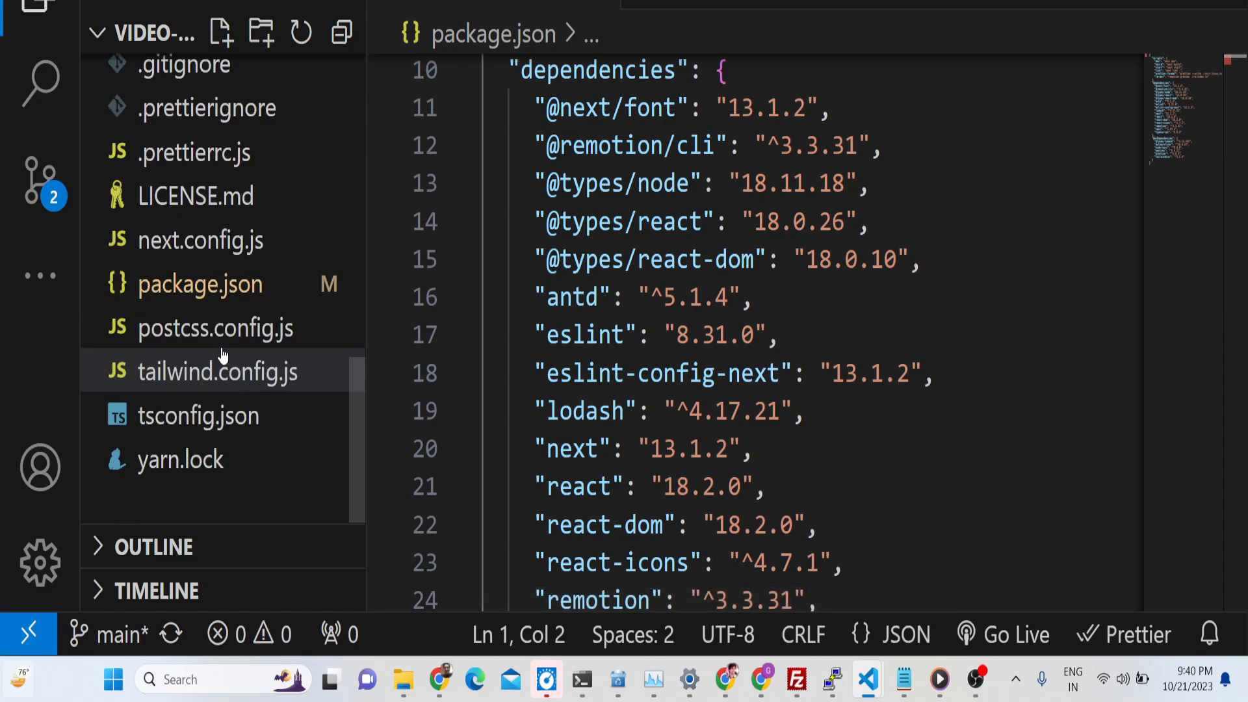
Step: Browse the Header, ImagePicker, ResumeForm, PigDream and PigFlight component sources
{"action": "scroll", "scroll_direction": "down", "scroll_amount": 3}
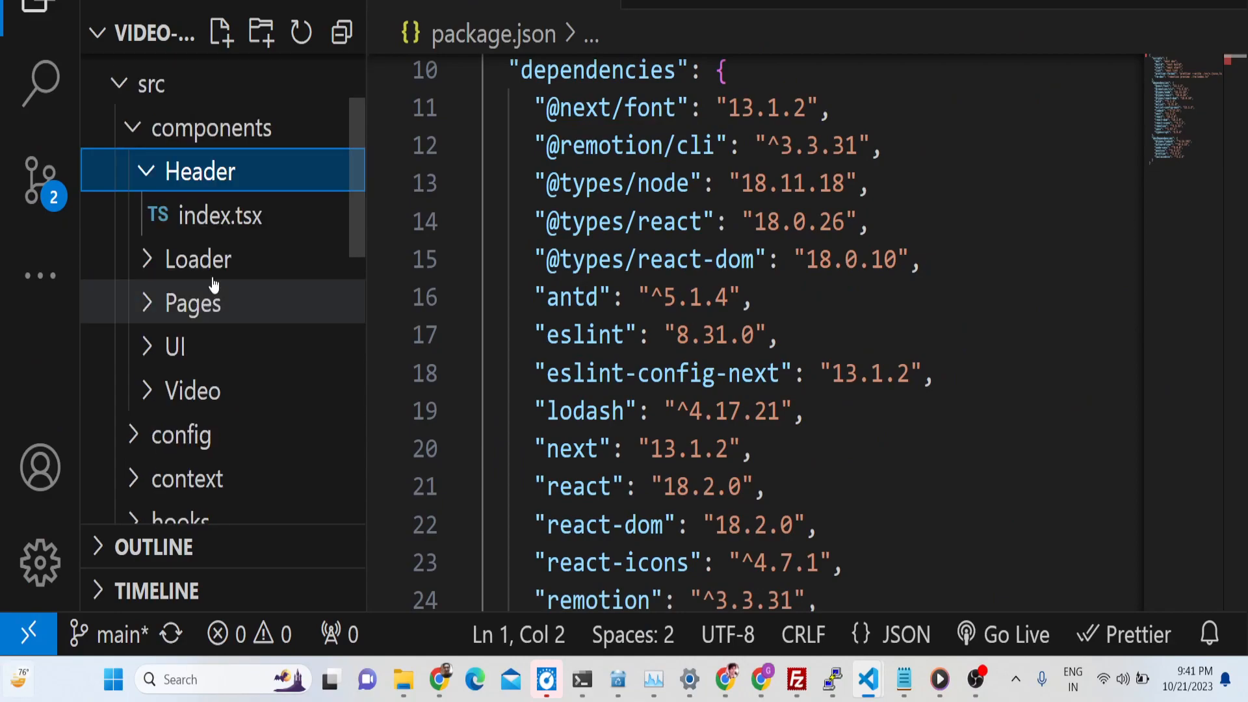
{"action": "left_click", "coordinate": [200, 259]}
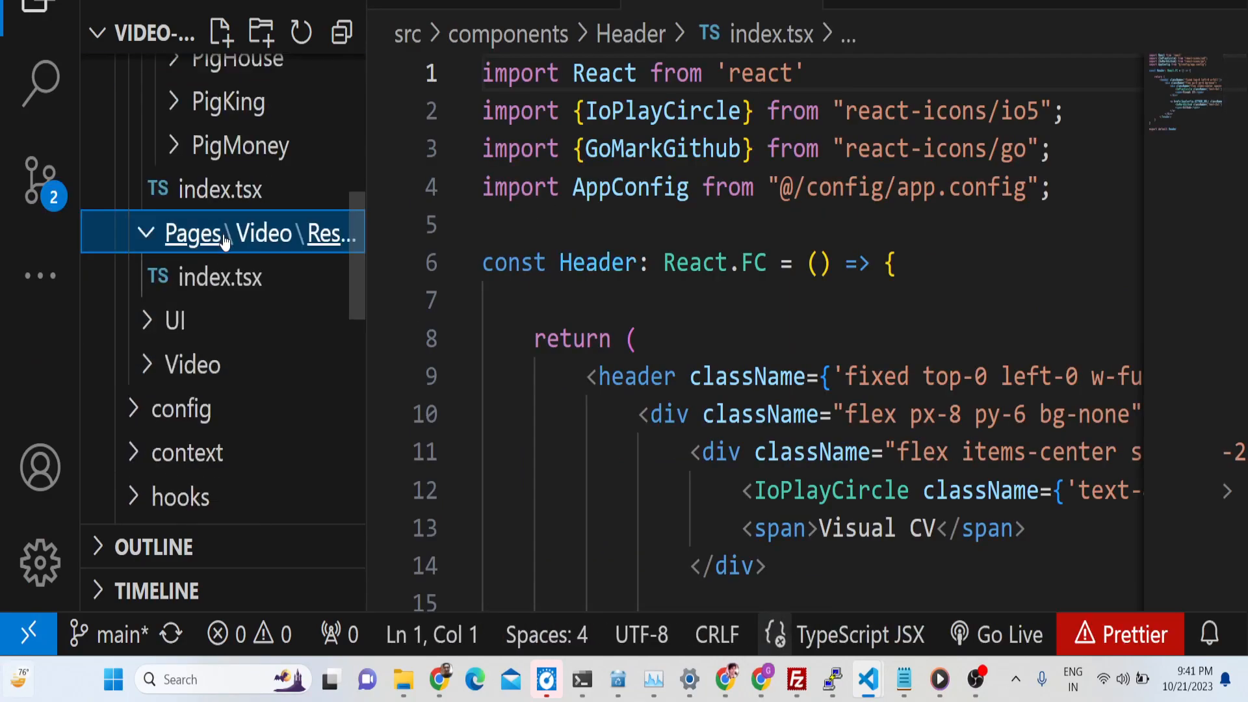
{"action": "left_click", "coordinate": [221, 365]}
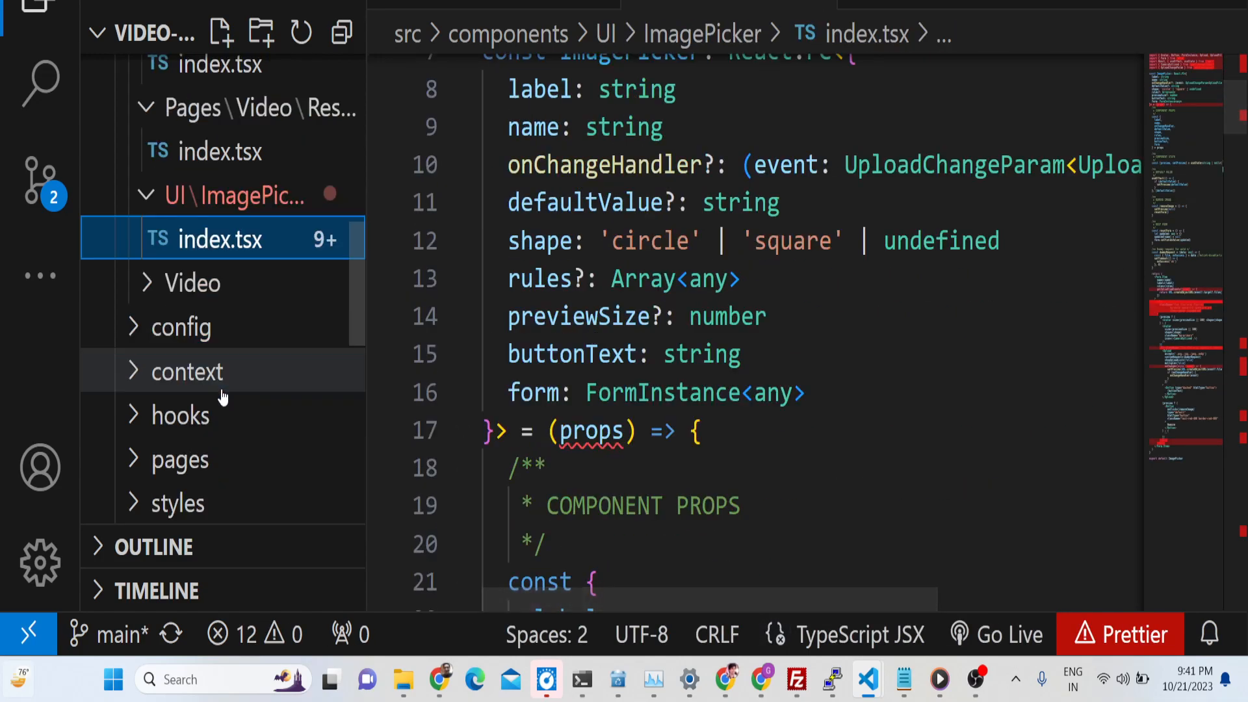
{"action": "left_click", "coordinate": [193, 282]}
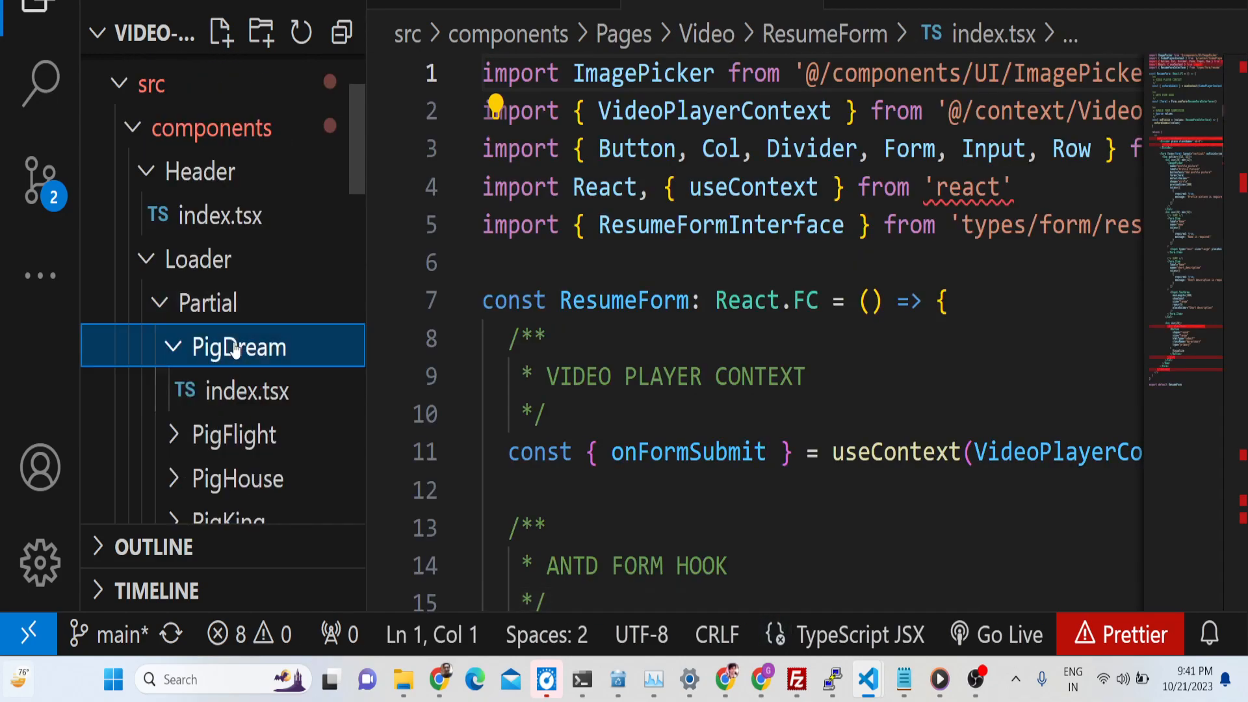
{"action": "left_click", "coordinate": [247, 391]}
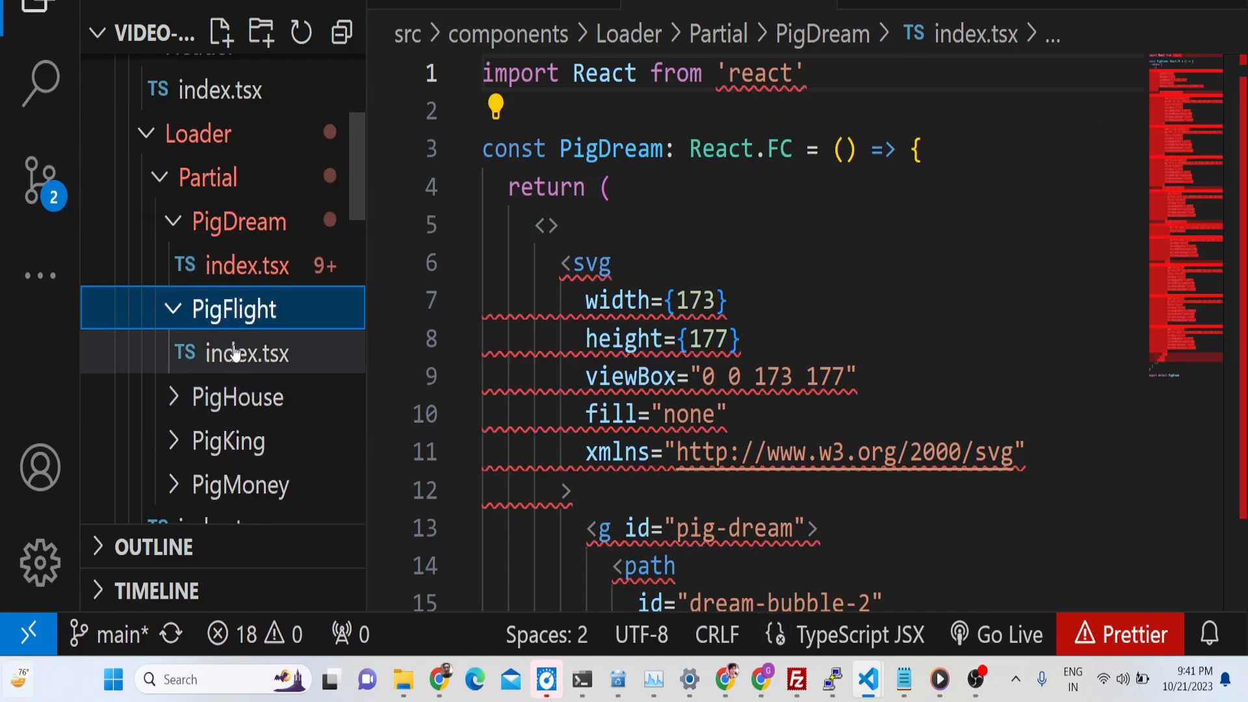
{"action": "left_click", "coordinate": [247, 354]}
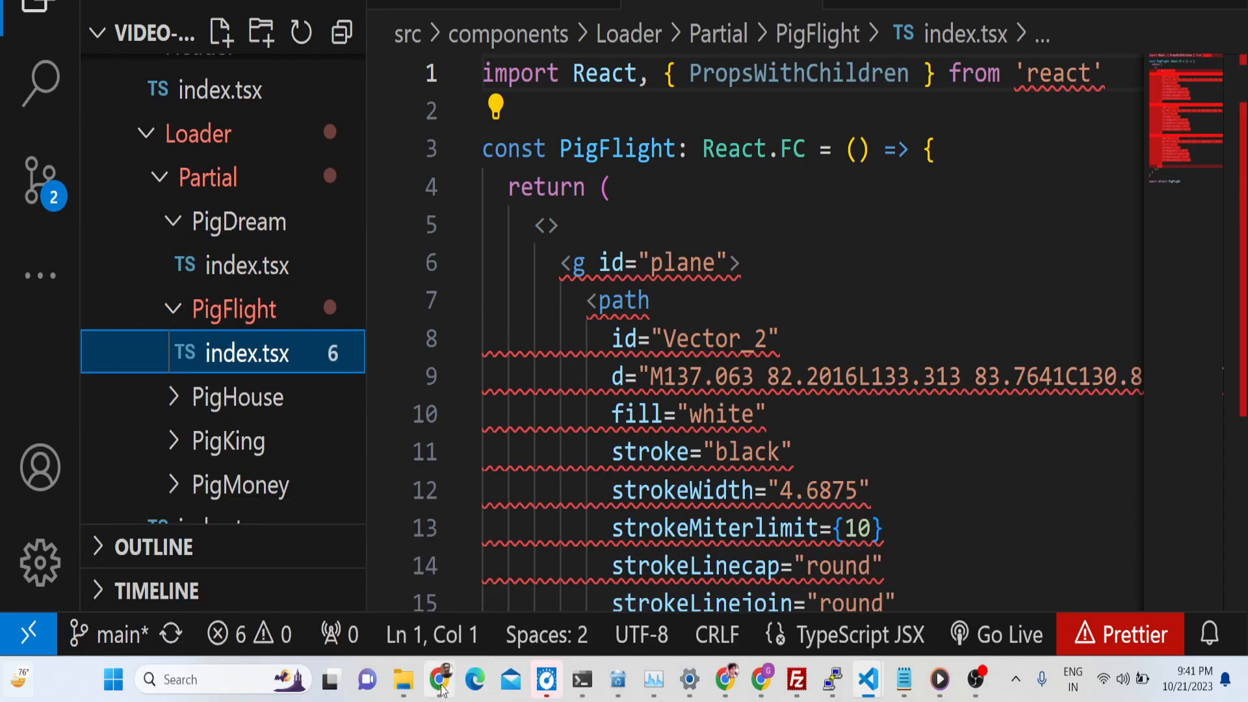
Step: Return to the full-screen video resume in the browser, then exit full screen
{"action": "left_click", "coordinate": [439, 680]}
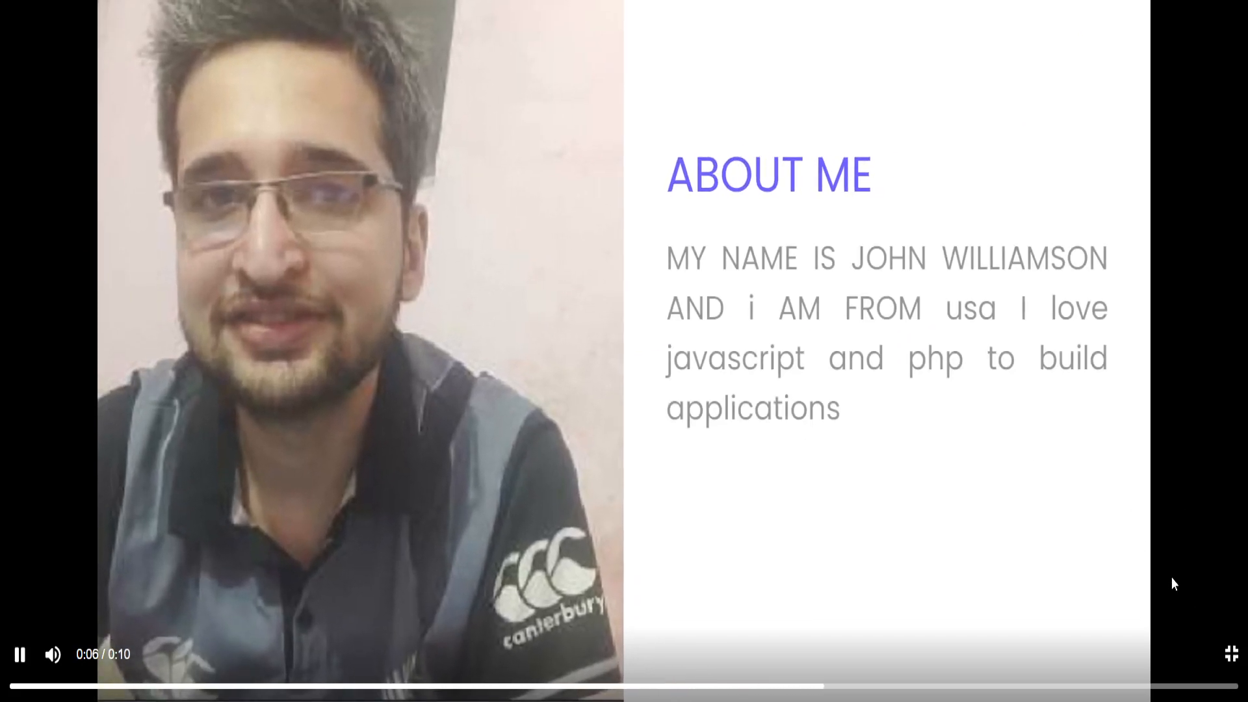
{"action": "left_click", "coordinate": [1233, 653]}
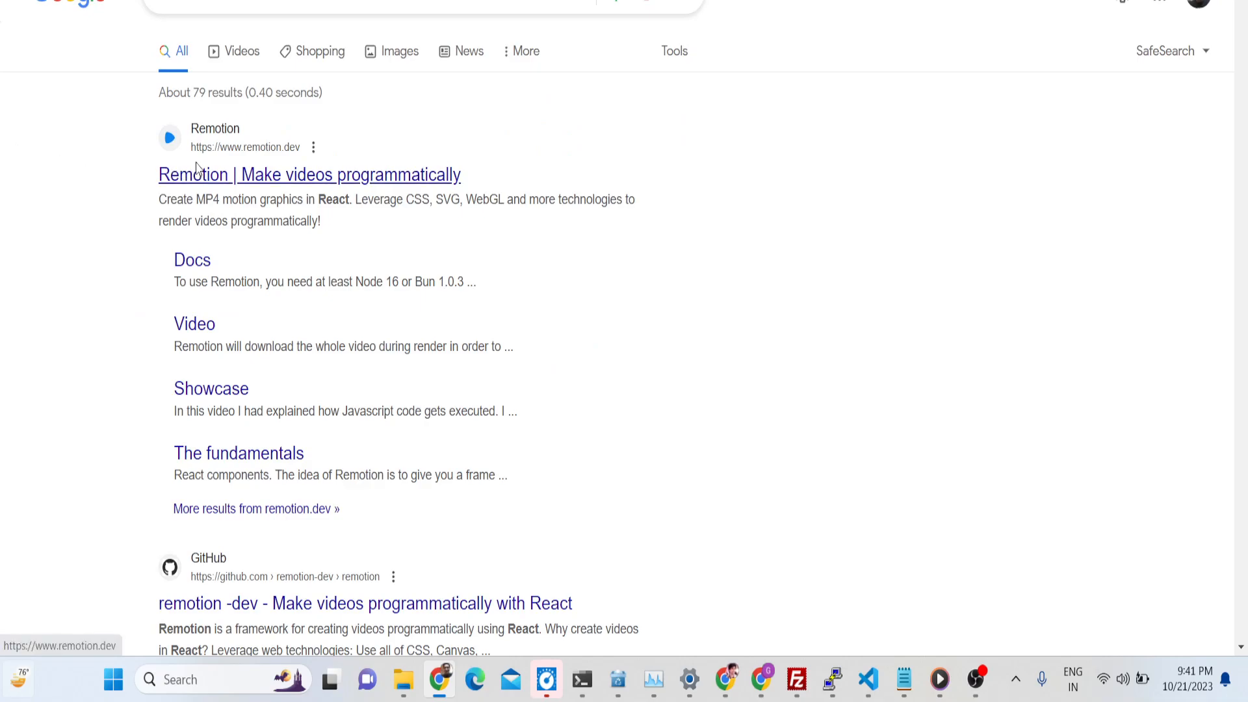
Step: Open the 'Remotion | Make videos programmatically' link from the Google results
{"action": "left_click", "coordinate": [309, 174]}
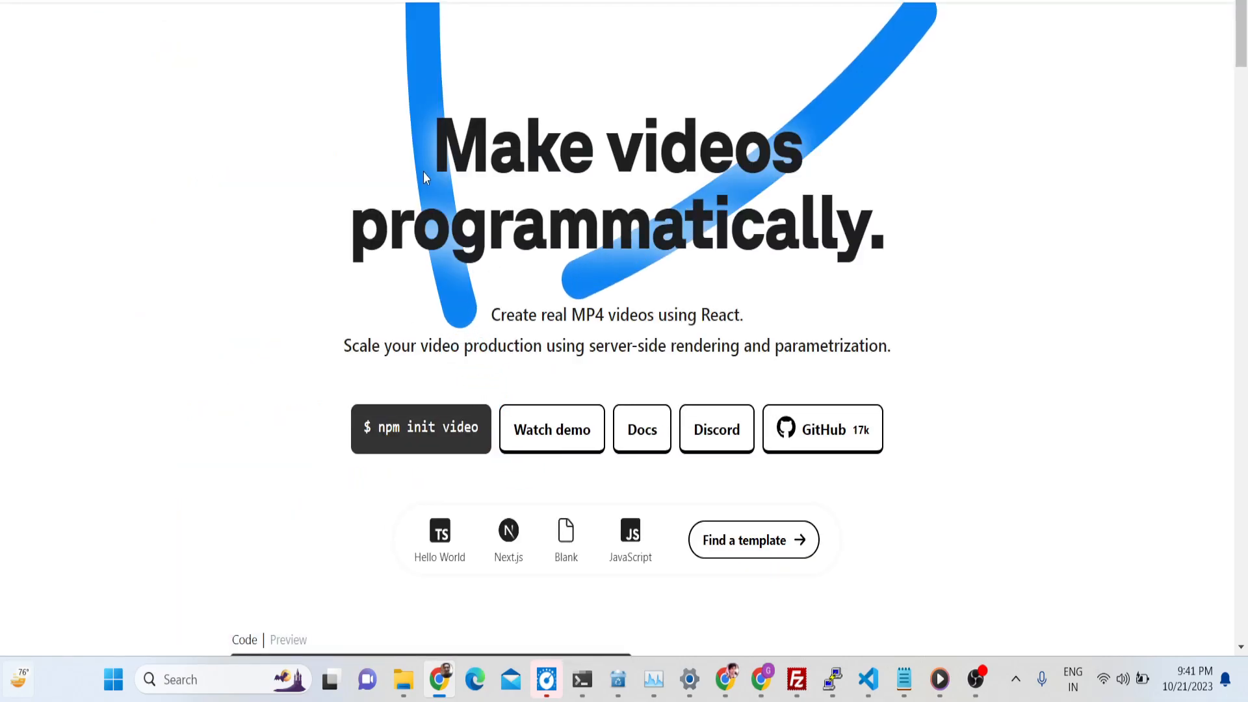